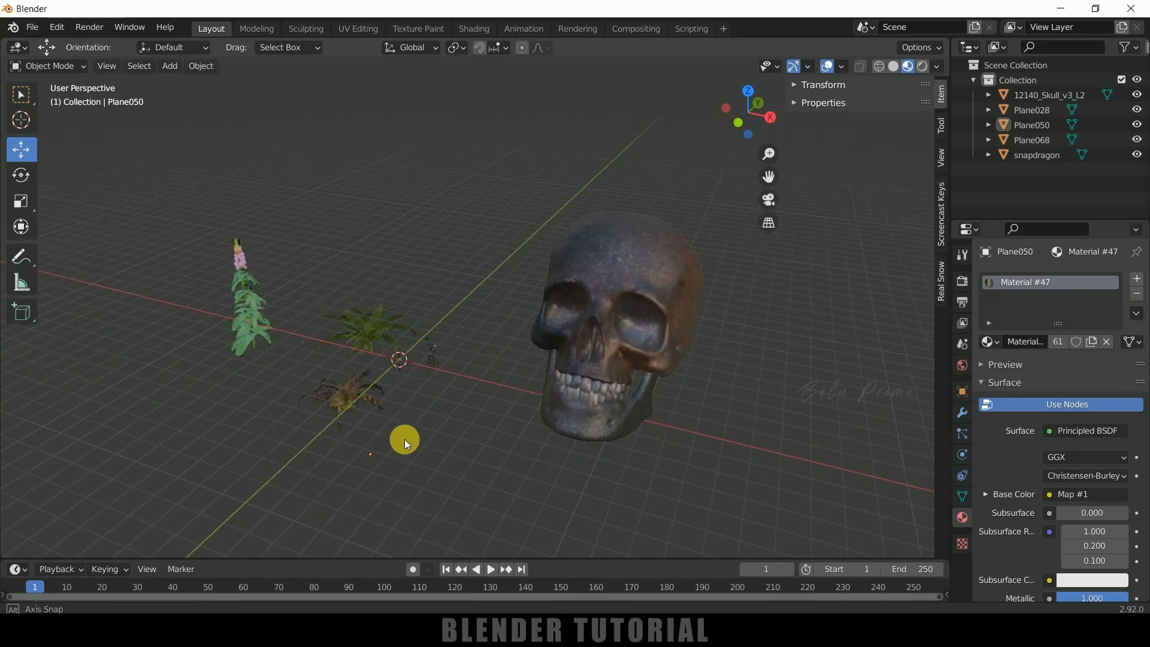
Apply all transforms to the snapdragon, then select the fern and the other plants
drag(404, 443, 458, 408)
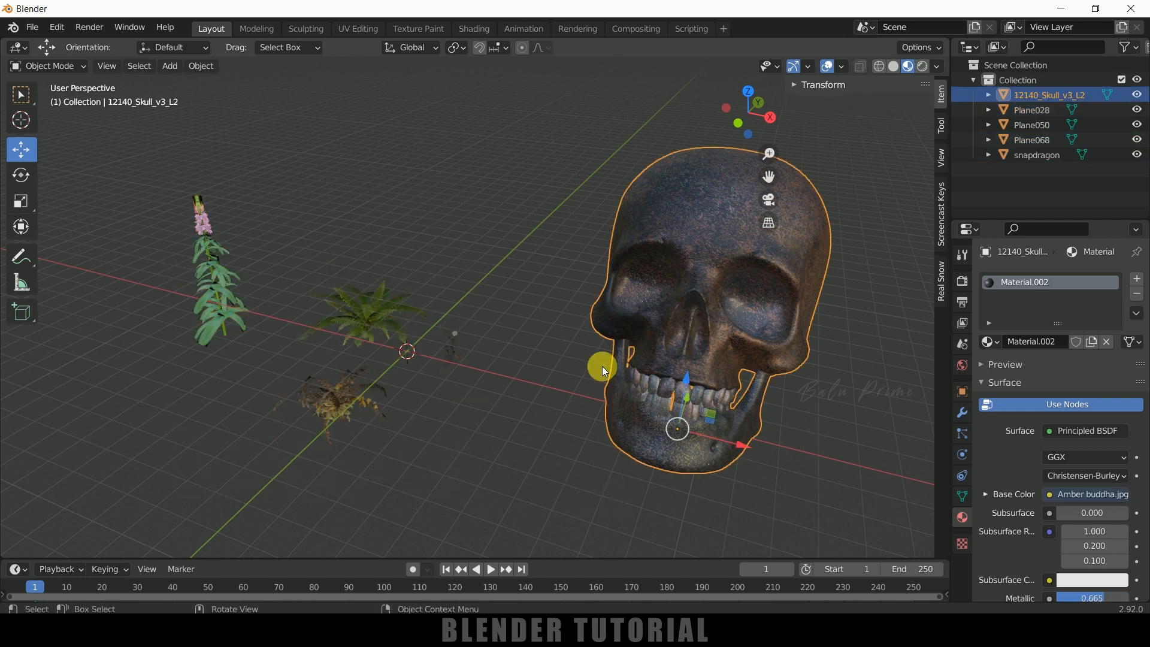
mouse_move(563, 416)
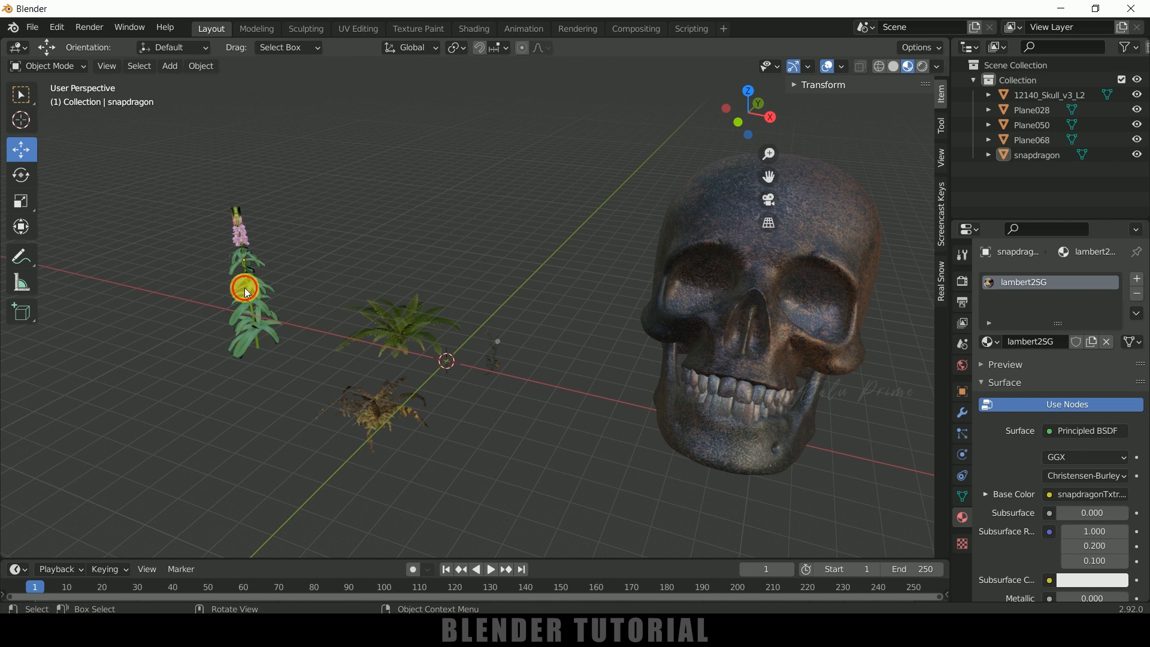
click(241, 291)
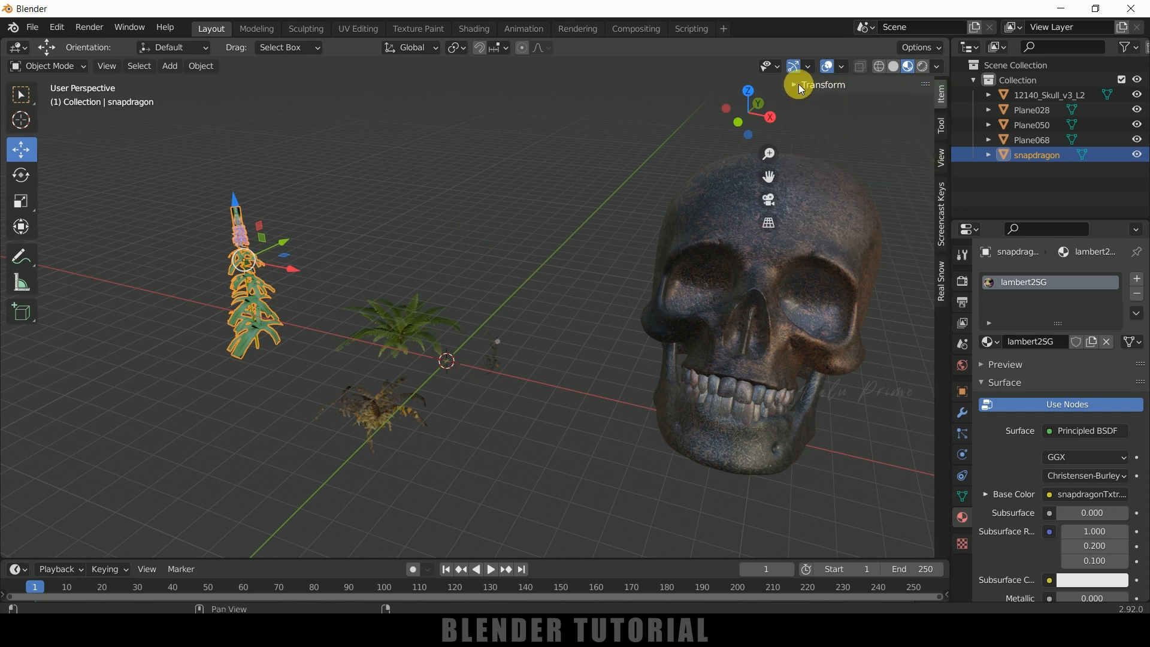
click(794, 84)
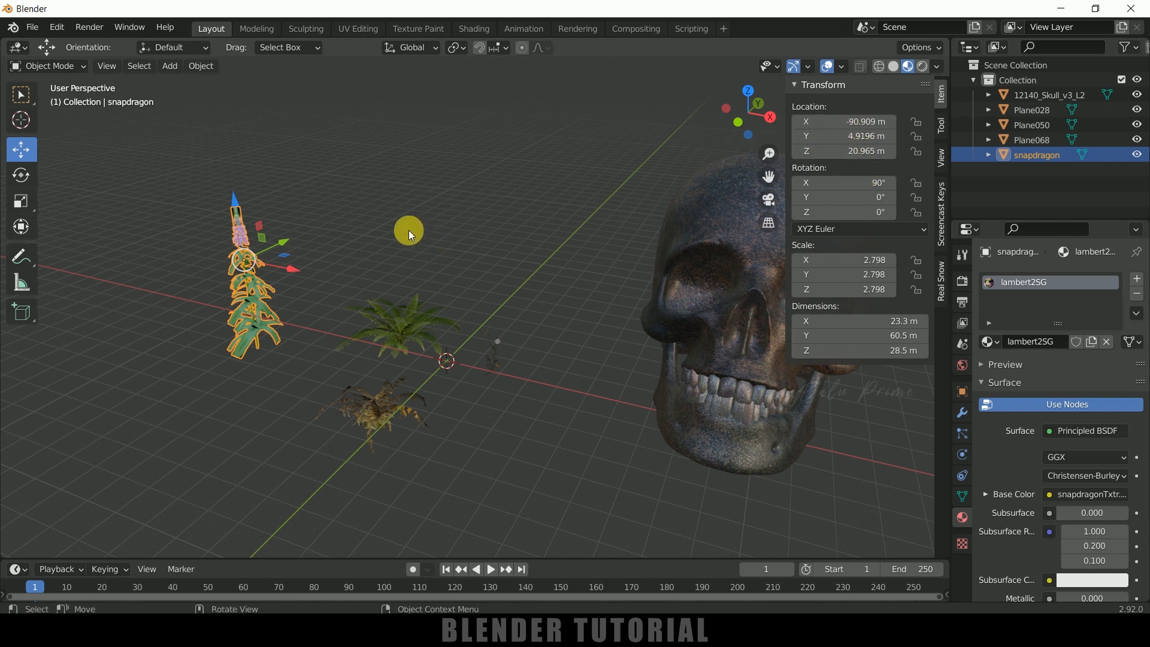
mouse_move(216, 78)
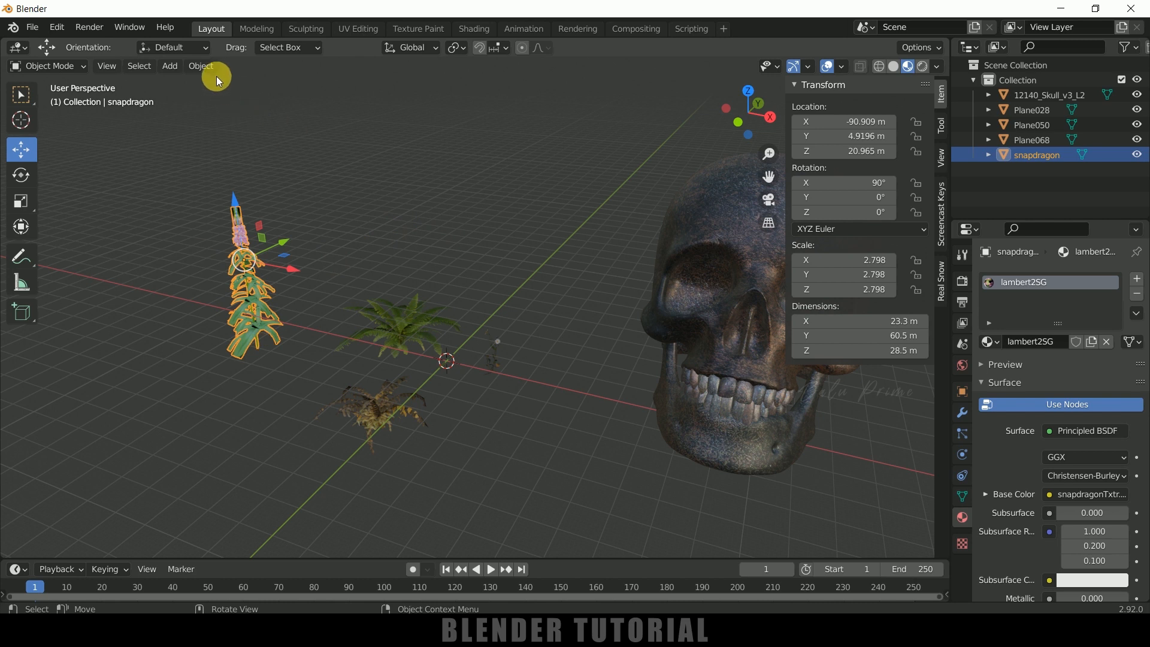
click(200, 66)
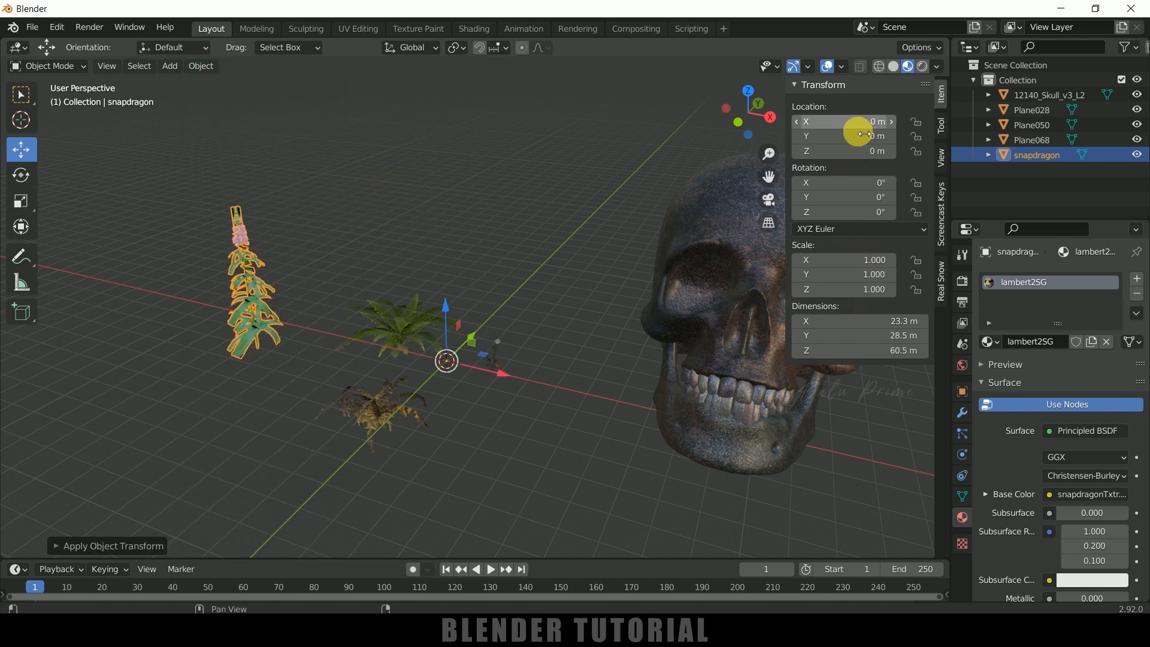
click(392, 328)
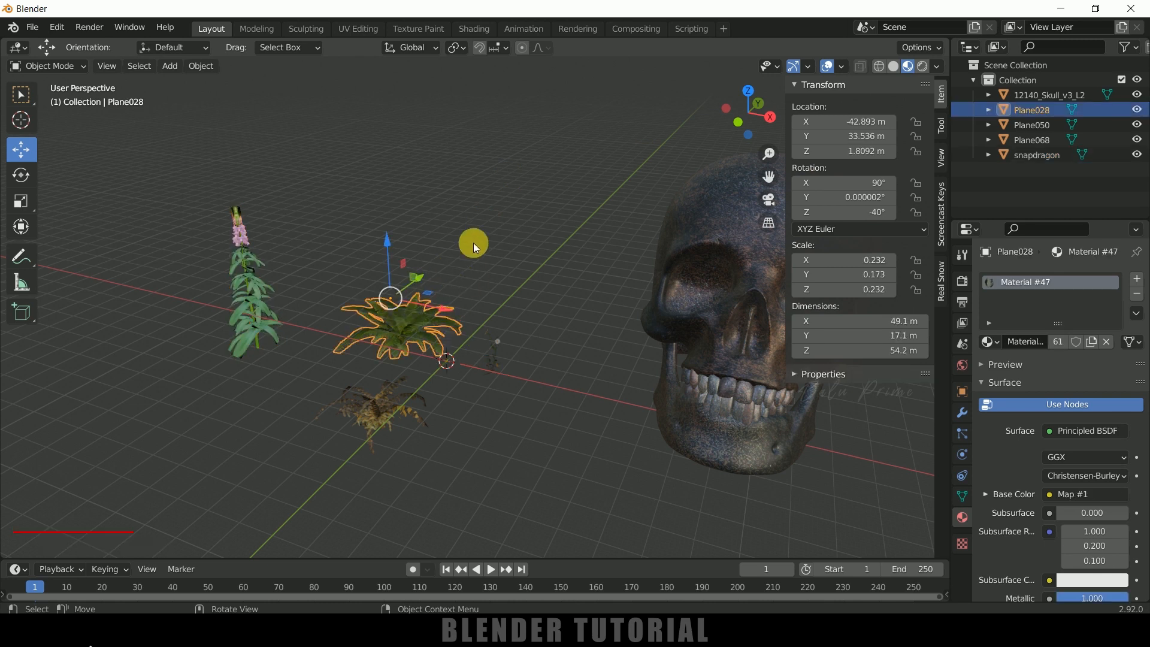
click(201, 66)
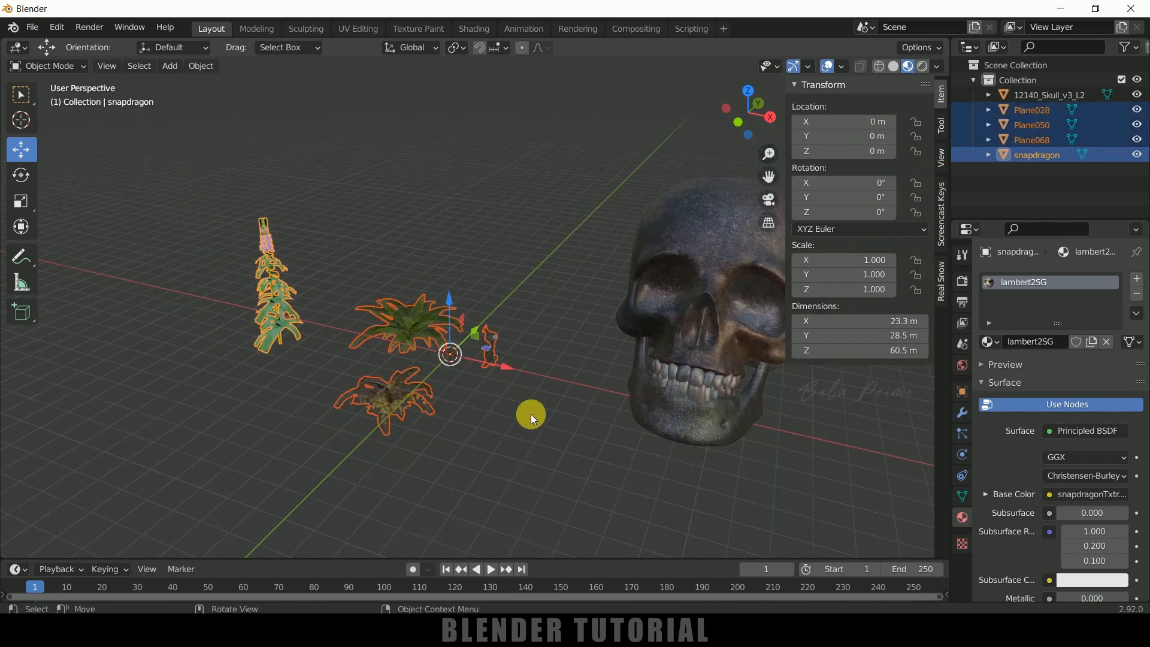
Orbit the viewport around to face the skull up close
drag(528, 414, 290, 317)
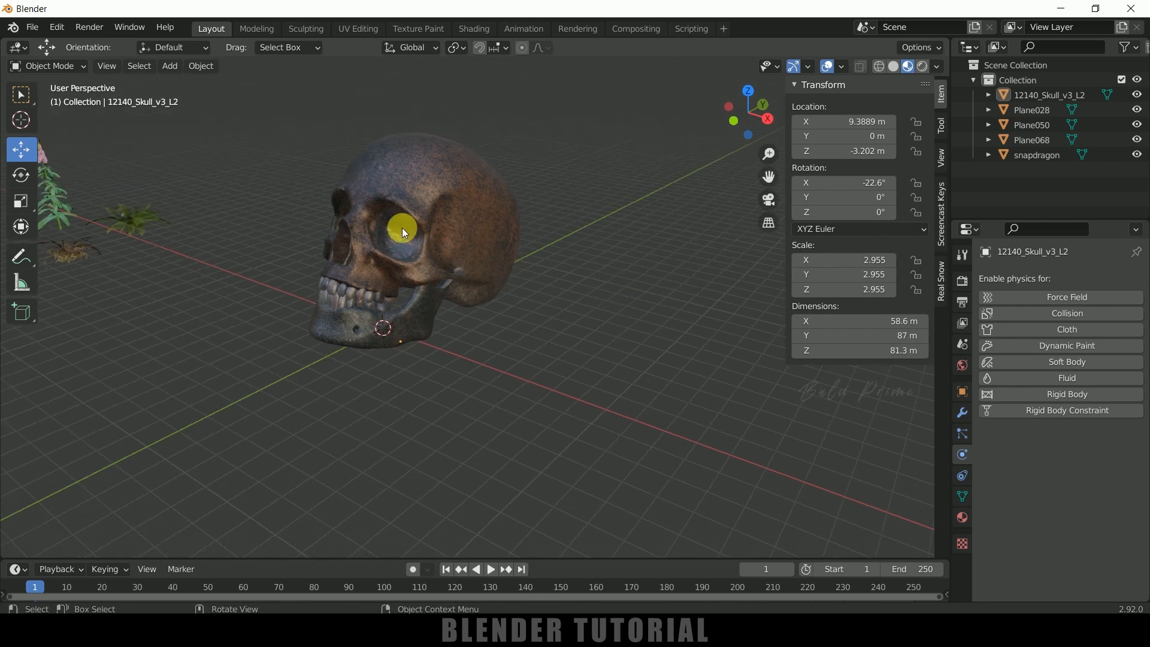
Add an enlarged icosphere below the skull and key its location at frame 1
click(169, 66)
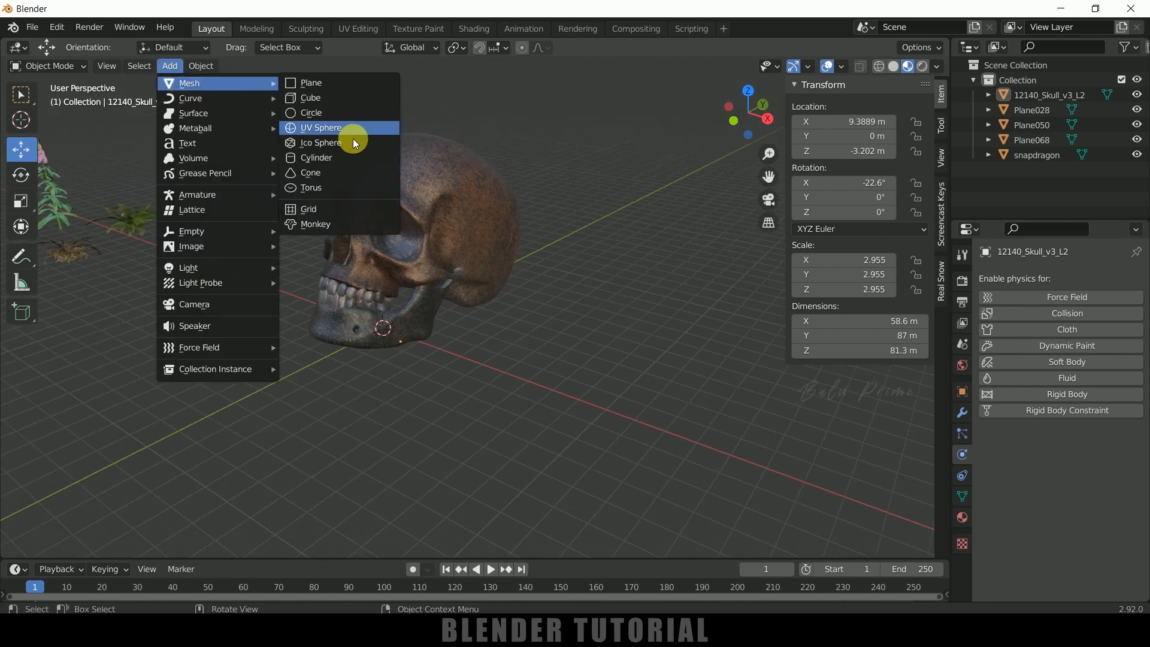
click(318, 143)
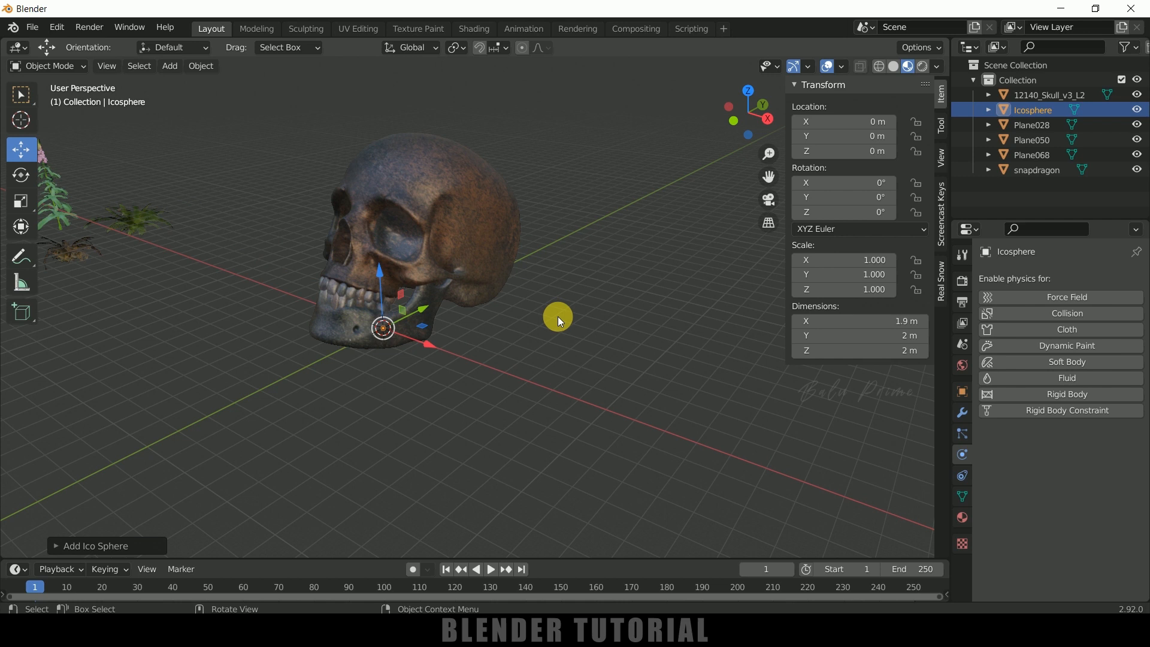
key(s)
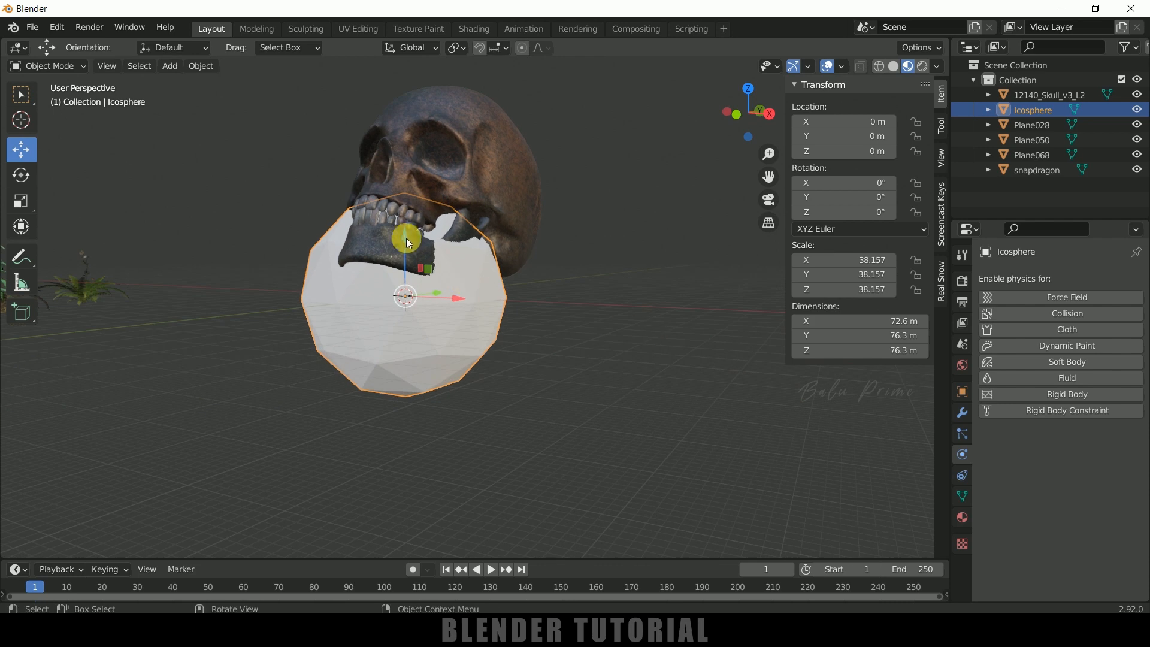
drag(405, 242, 421, 317)
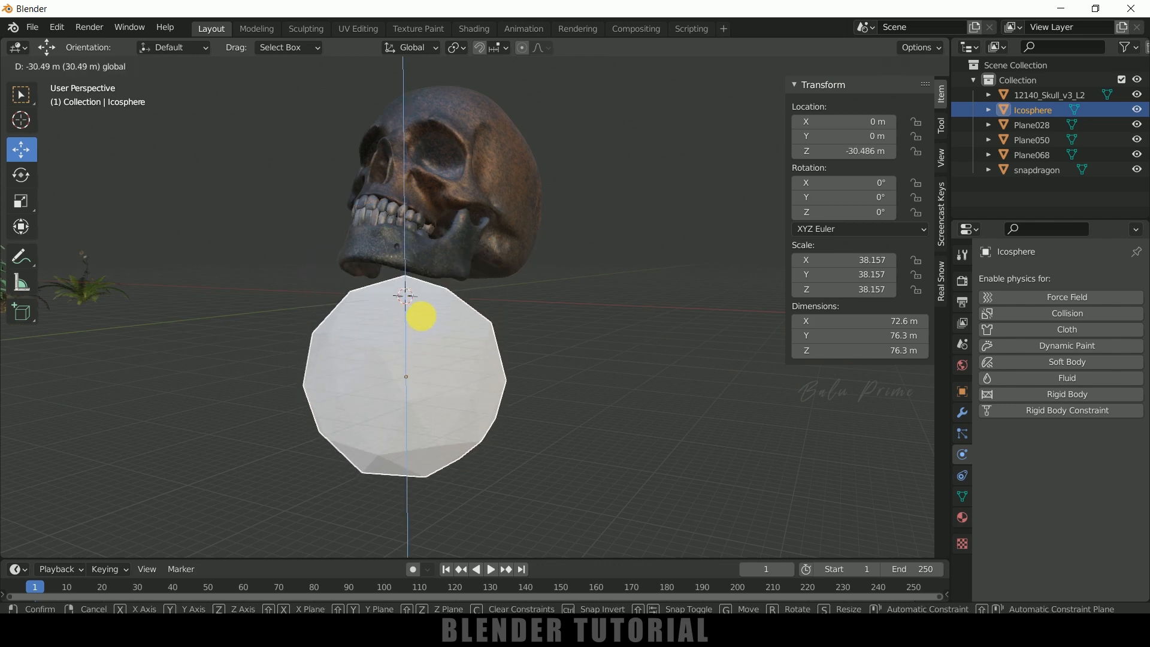
key(i)
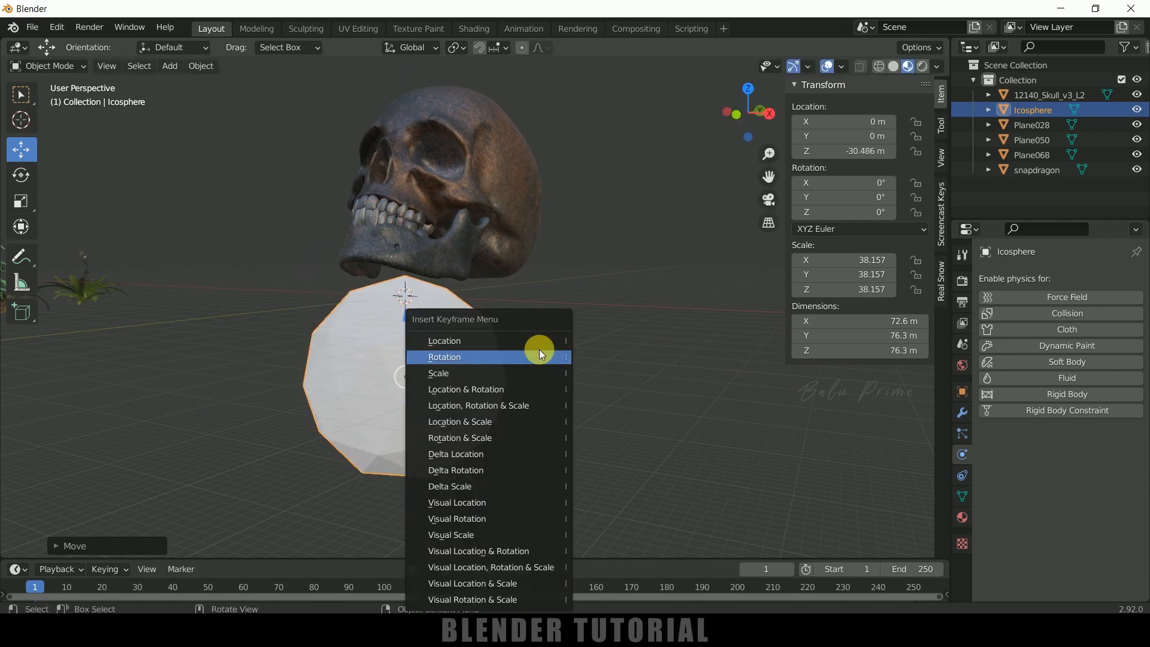
mouse_move(480, 340)
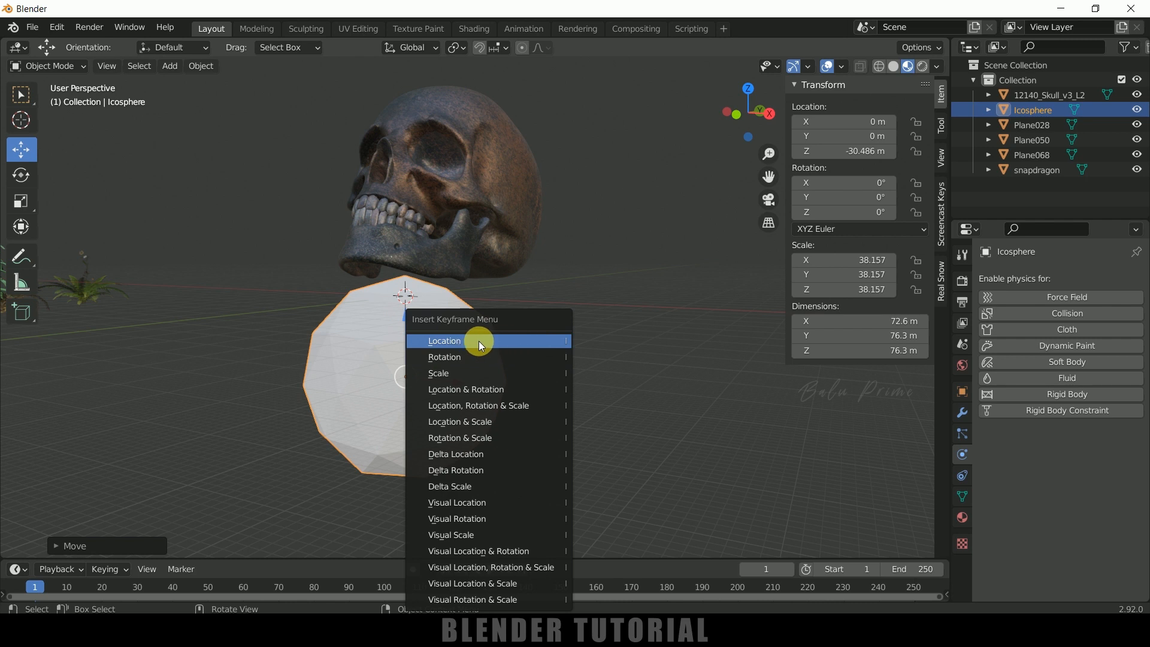
click(444, 340)
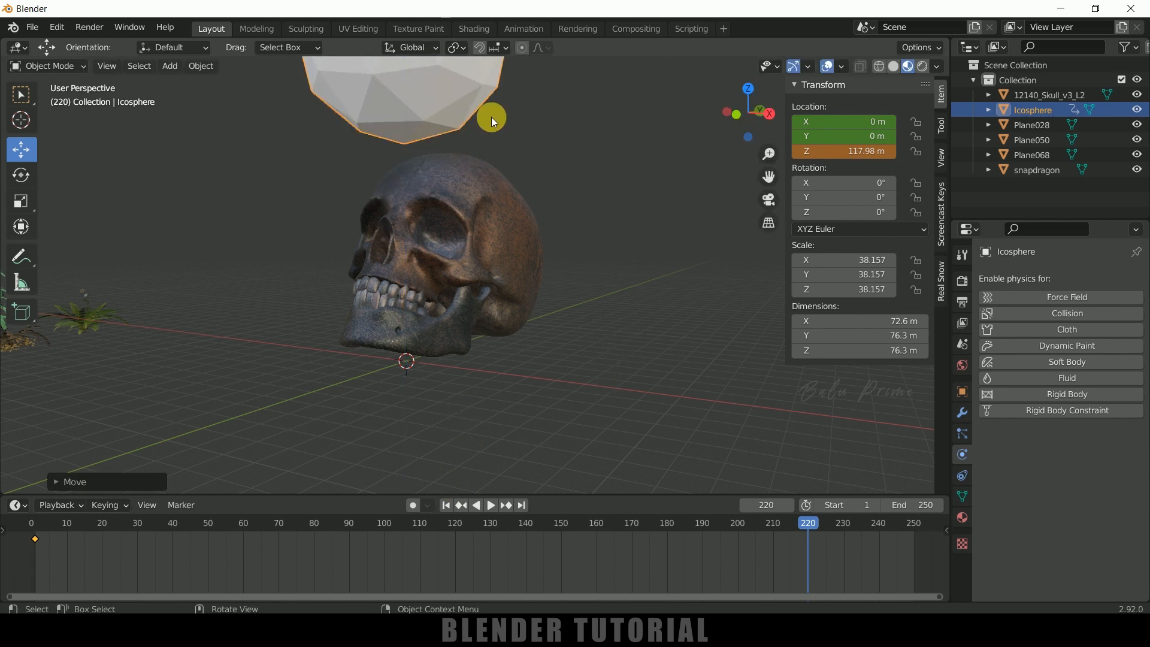
Key the raised icosphere's location at frame 220 and preview it rising through the skull
key(I)
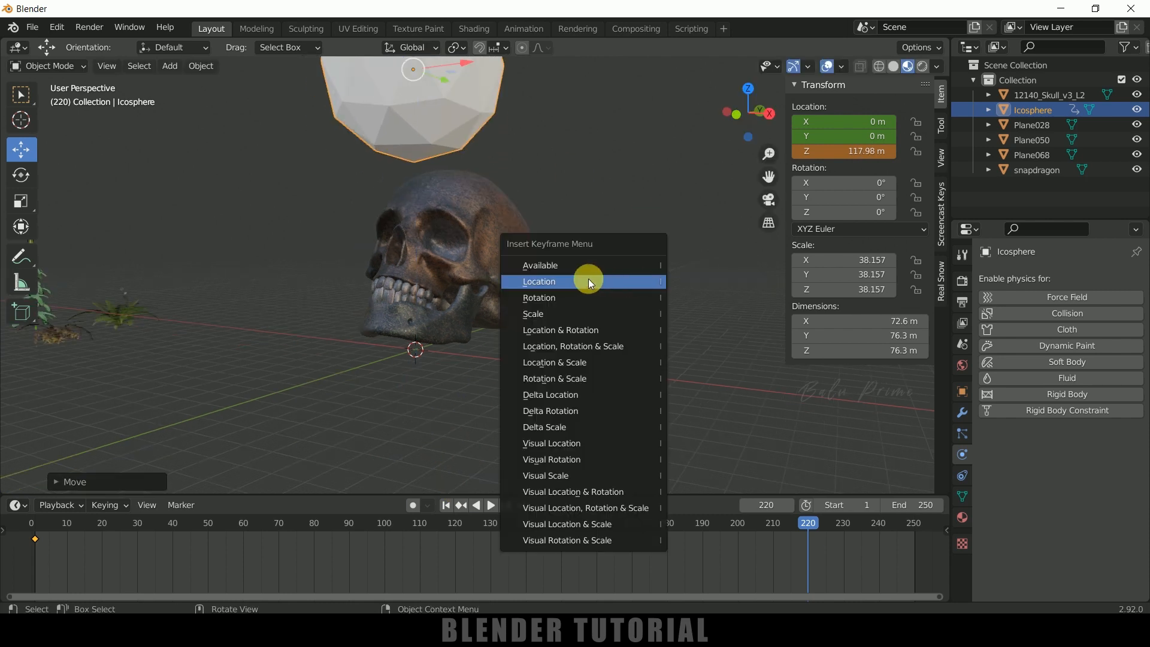
click(539, 281)
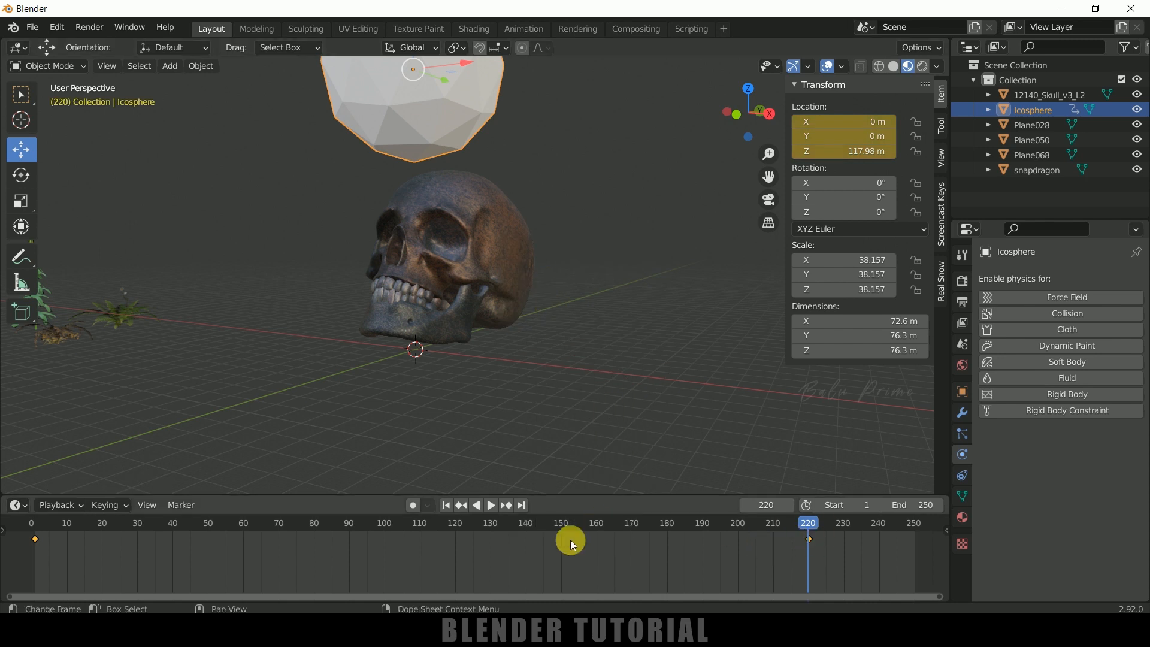
click(491, 505)
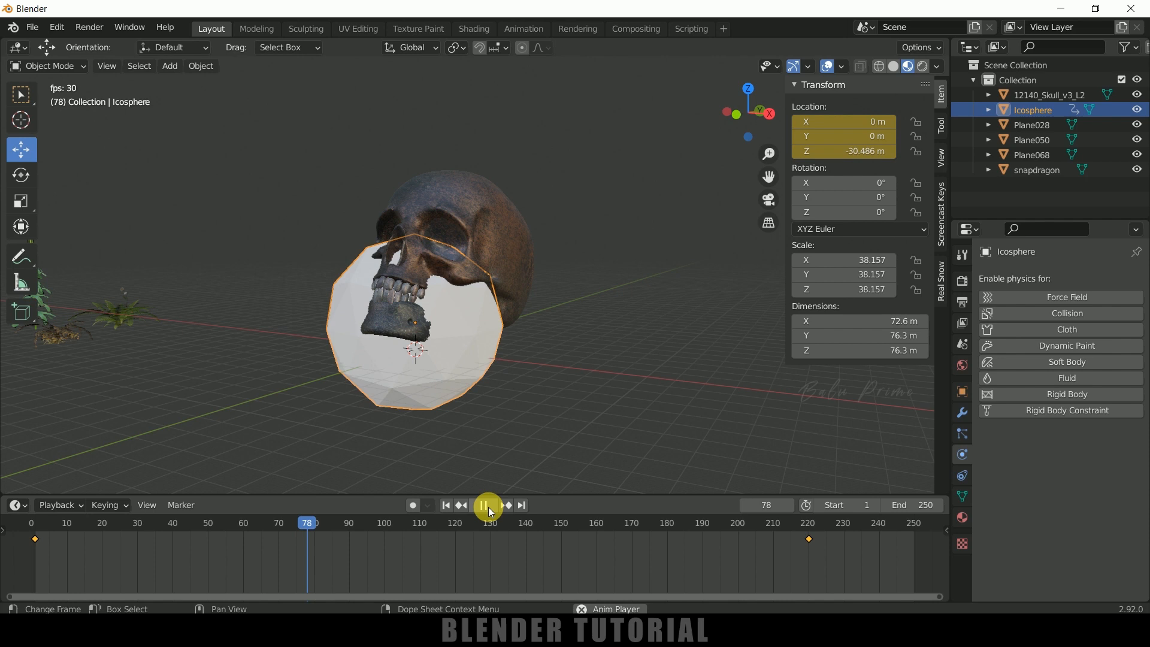
click(488, 505)
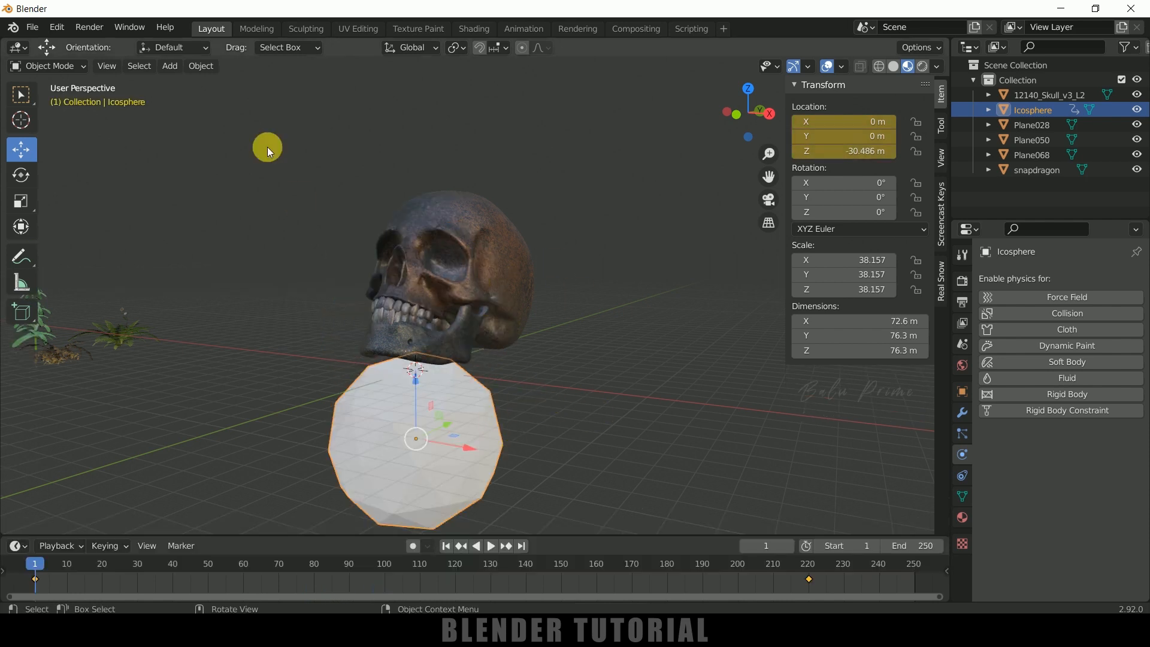
mouse_move(468, 459)
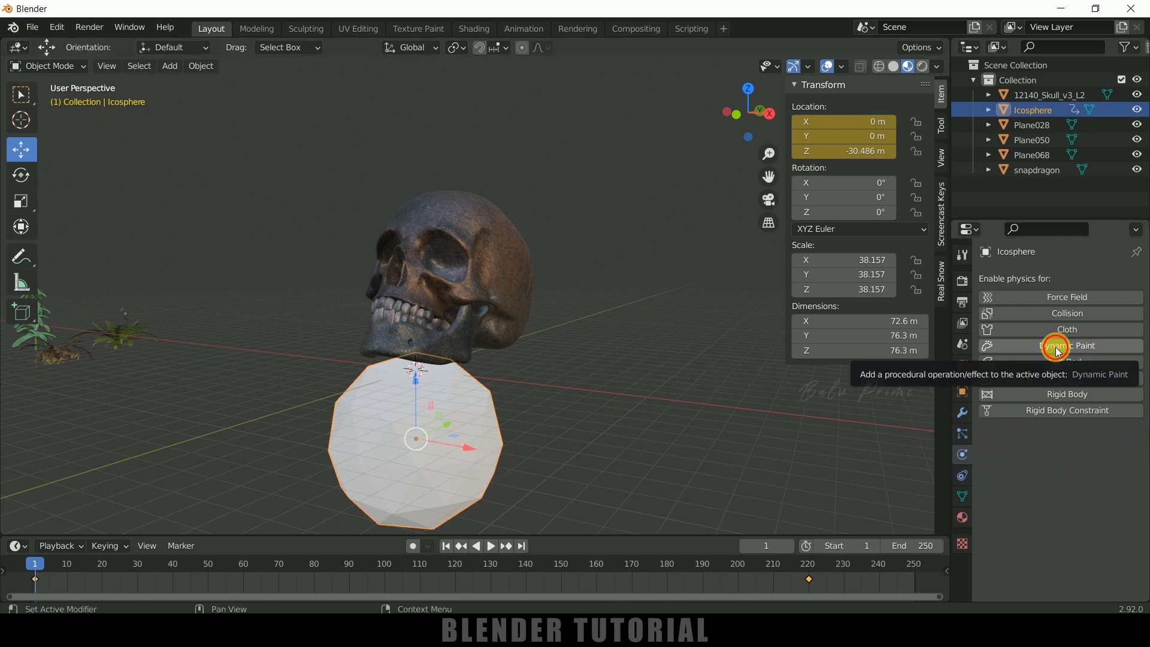
Give the icosphere a Dynamic Paint brush, then select the skull
click(1059, 345)
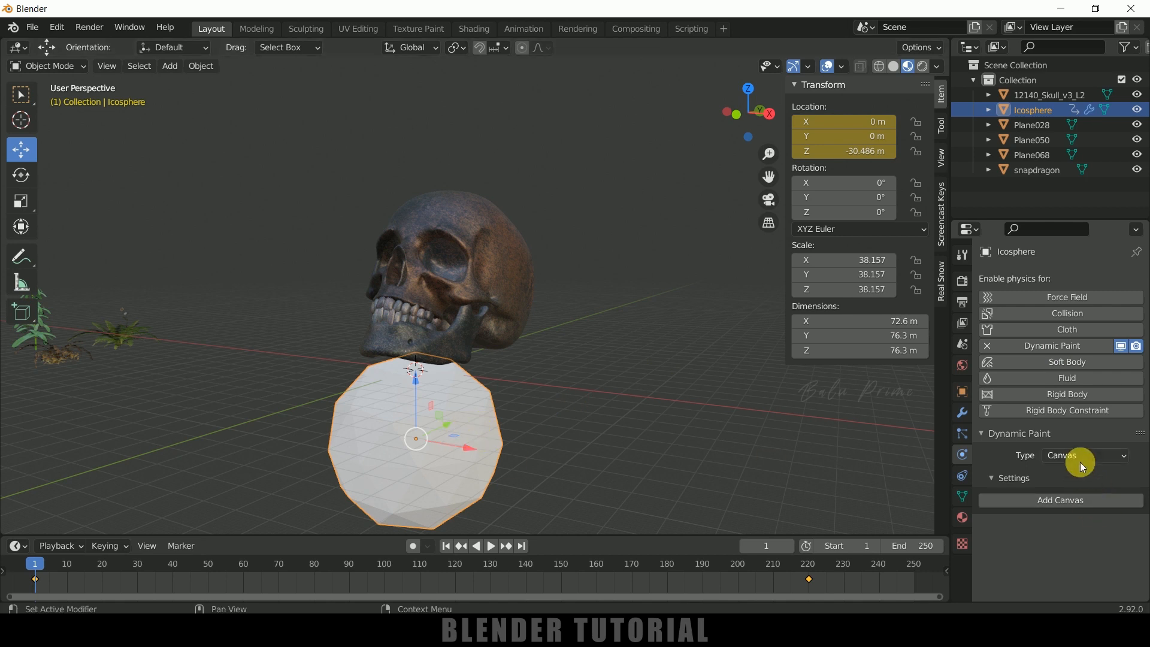
click(1085, 455)
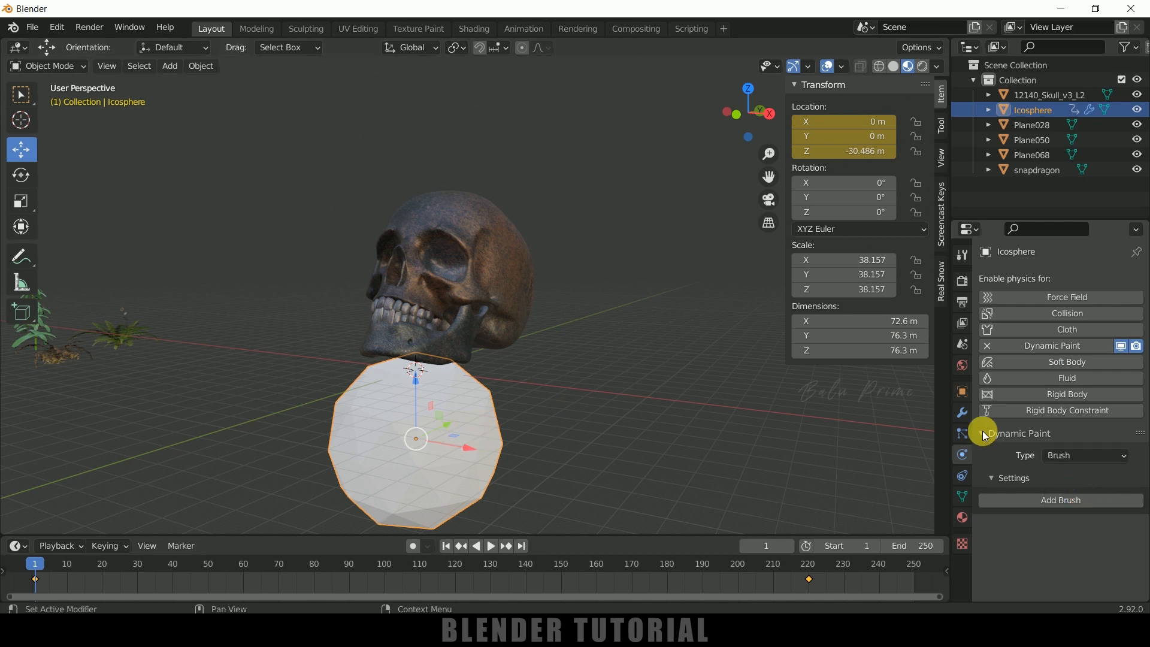
click(1060, 500)
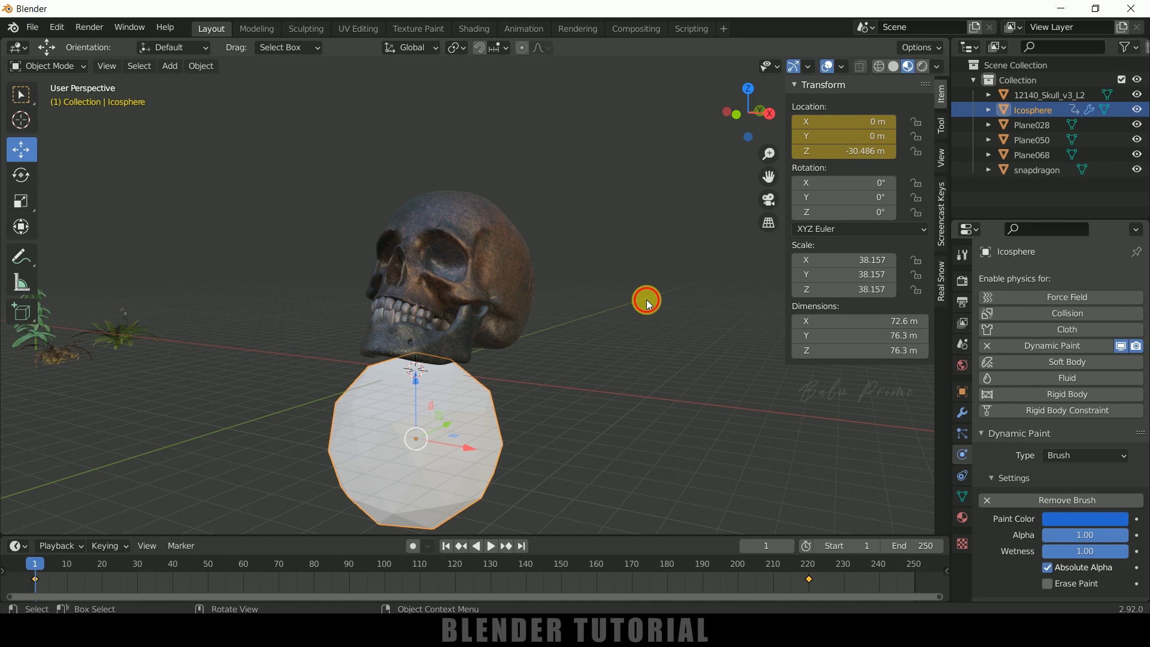
click(1049, 95)
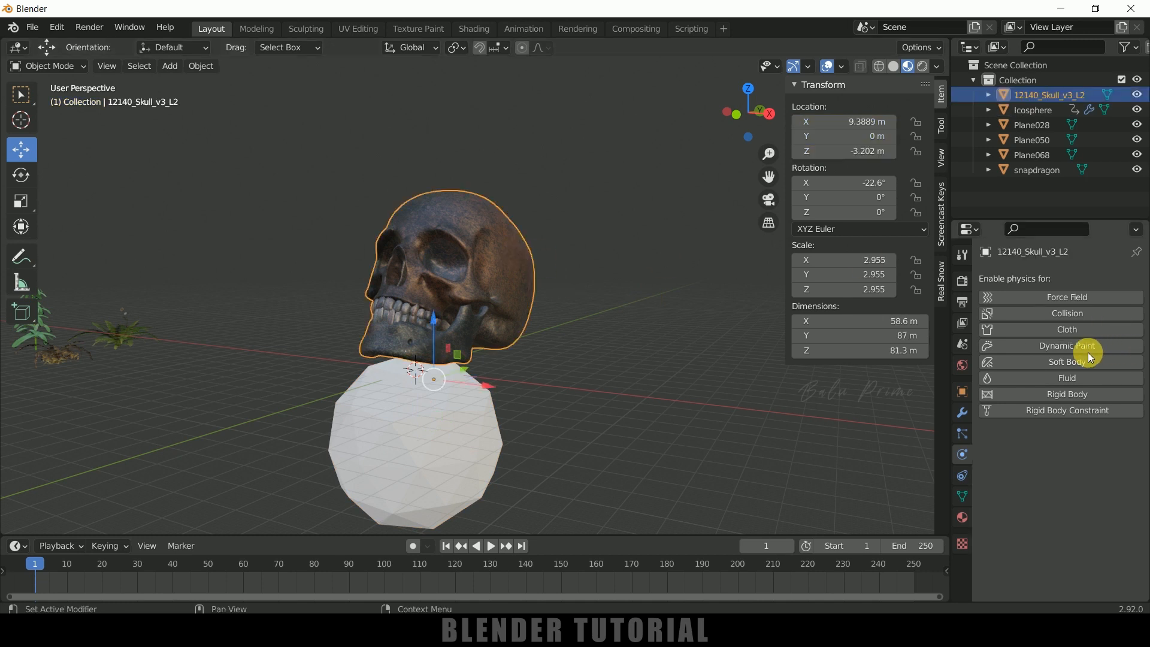
Make the skull a Dynamic Paint canvas with surface type Weight
click(1066, 345)
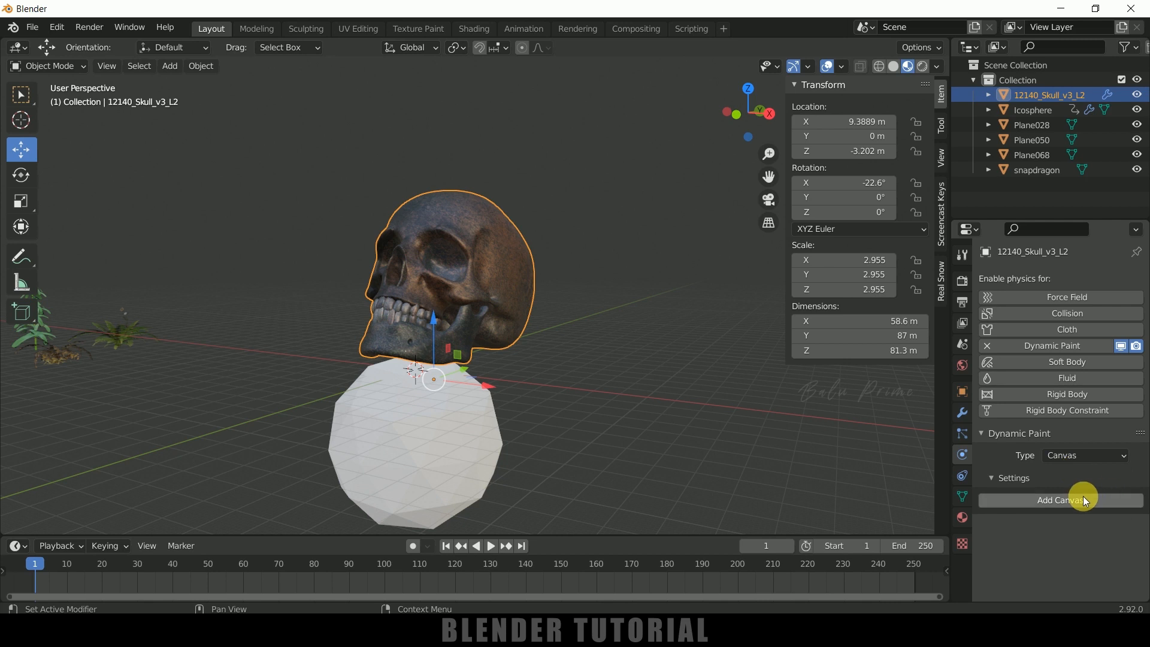
click(1060, 500)
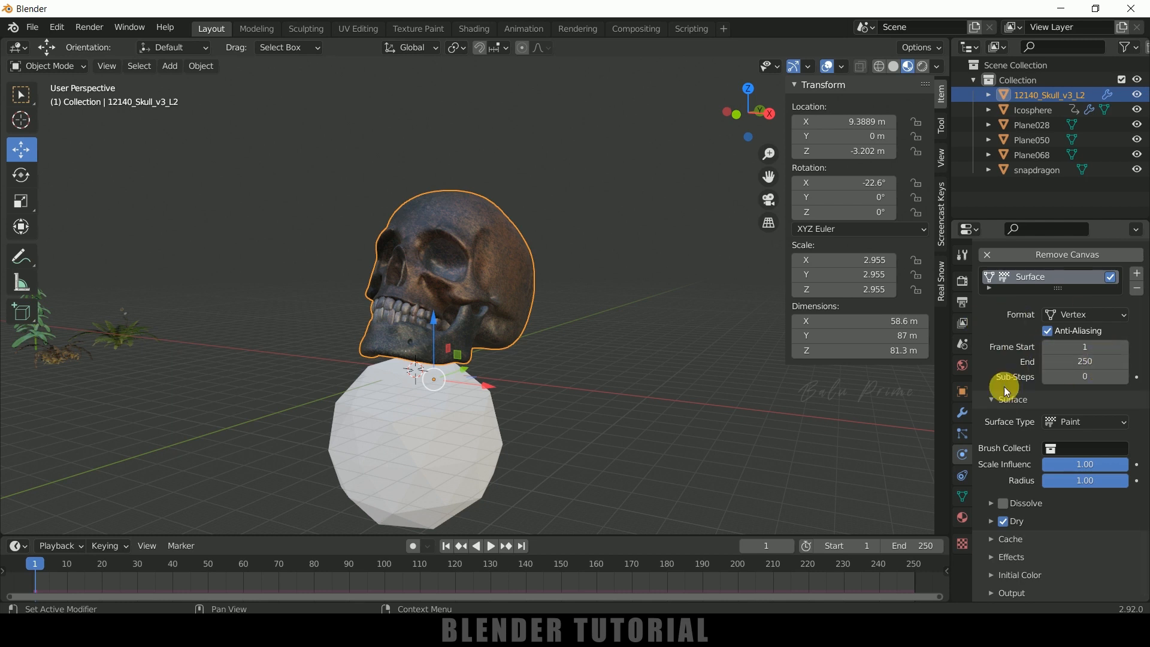
click(1083, 422)
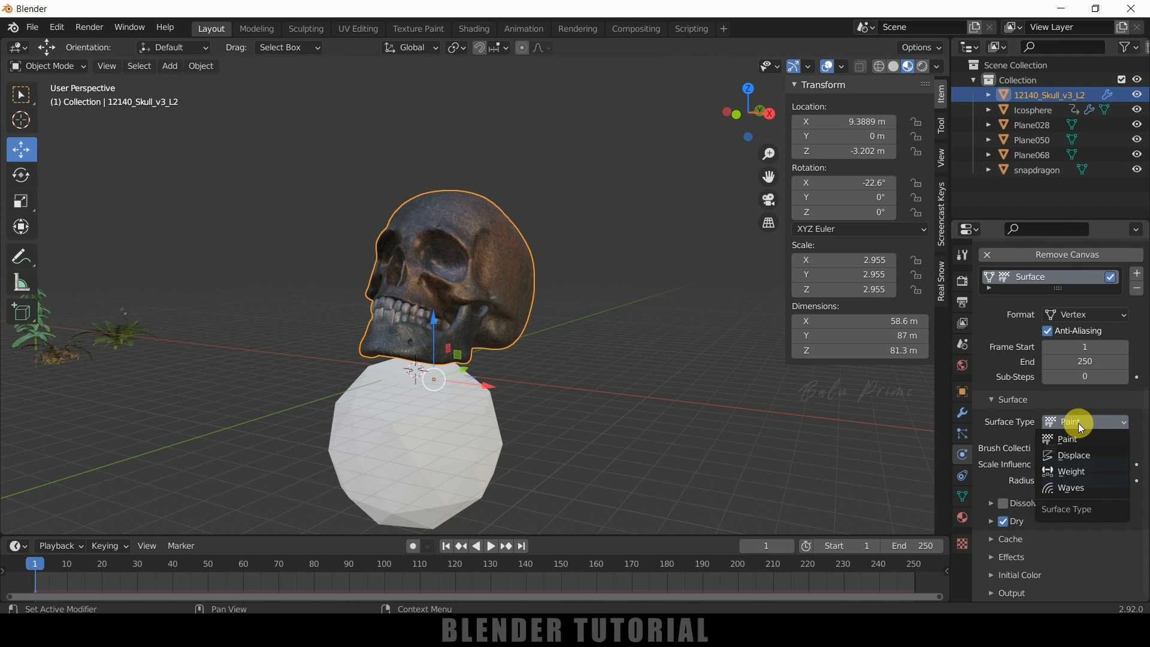
click(1071, 470)
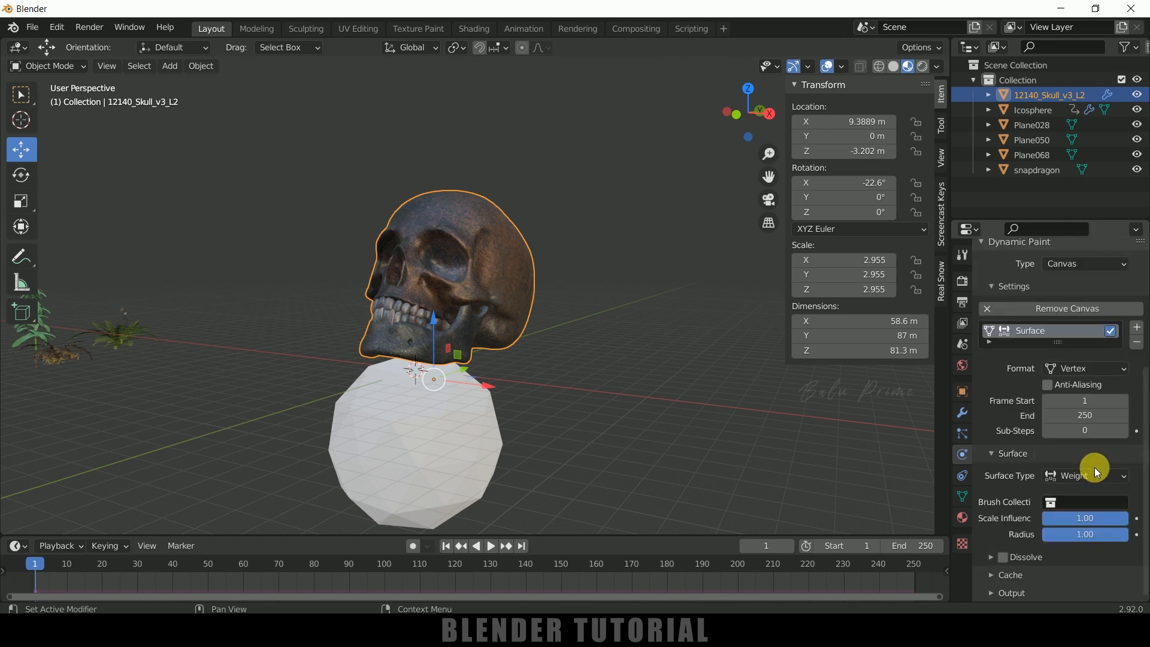
mouse_move(1027, 502)
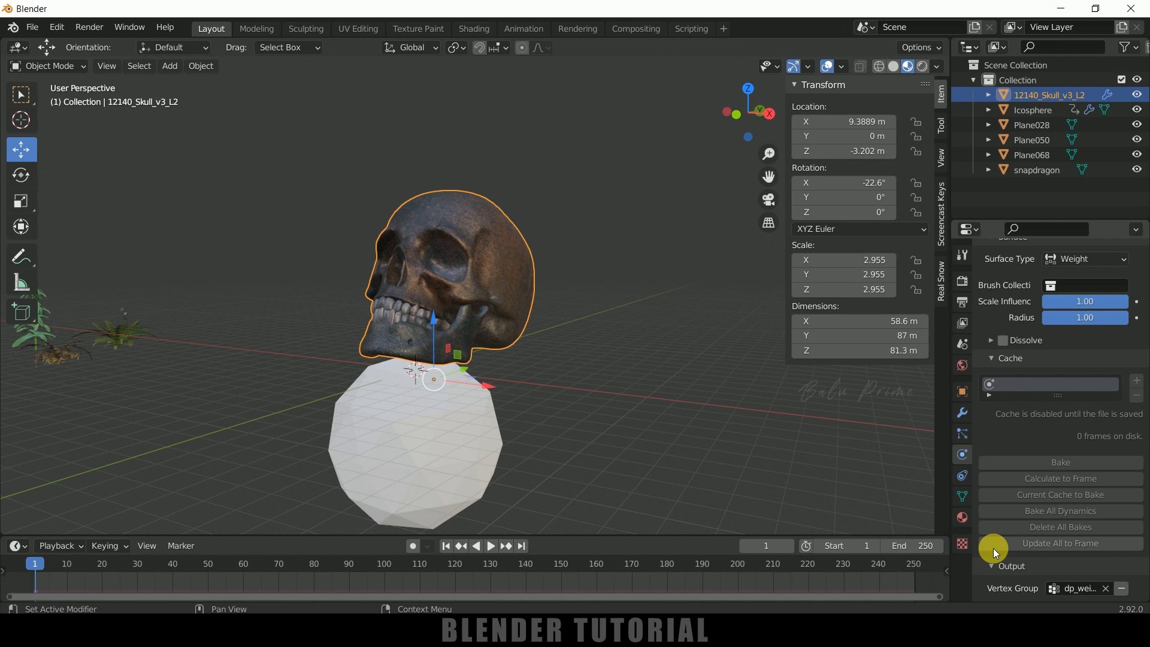
mouse_move(1056, 516)
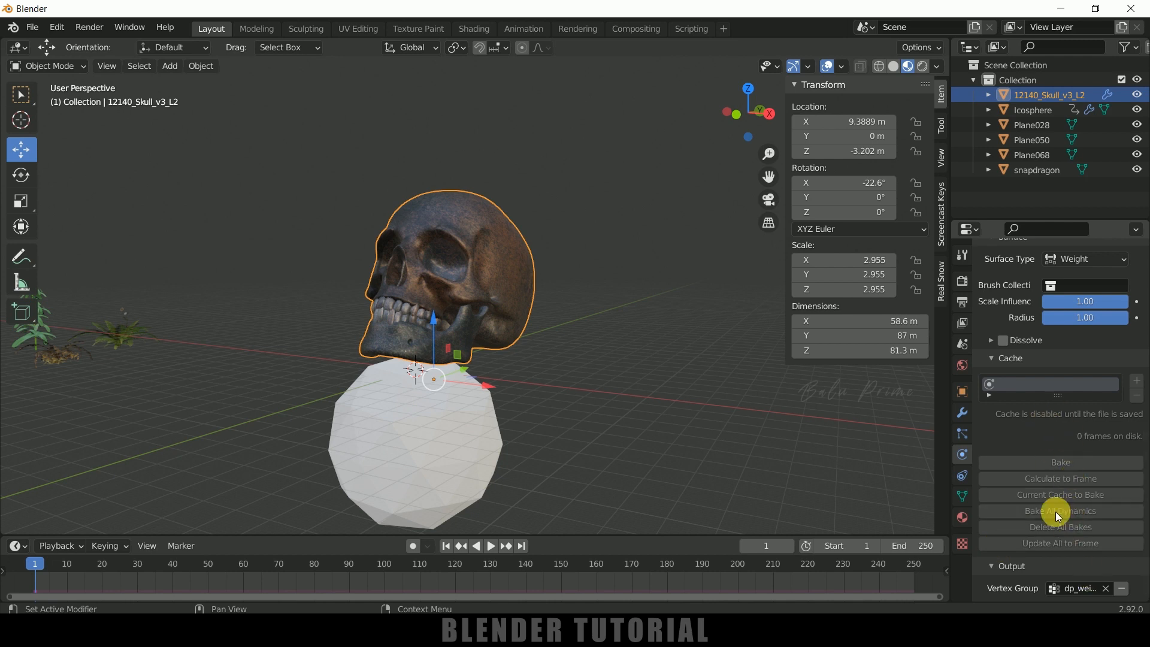
mouse_move(1051, 502)
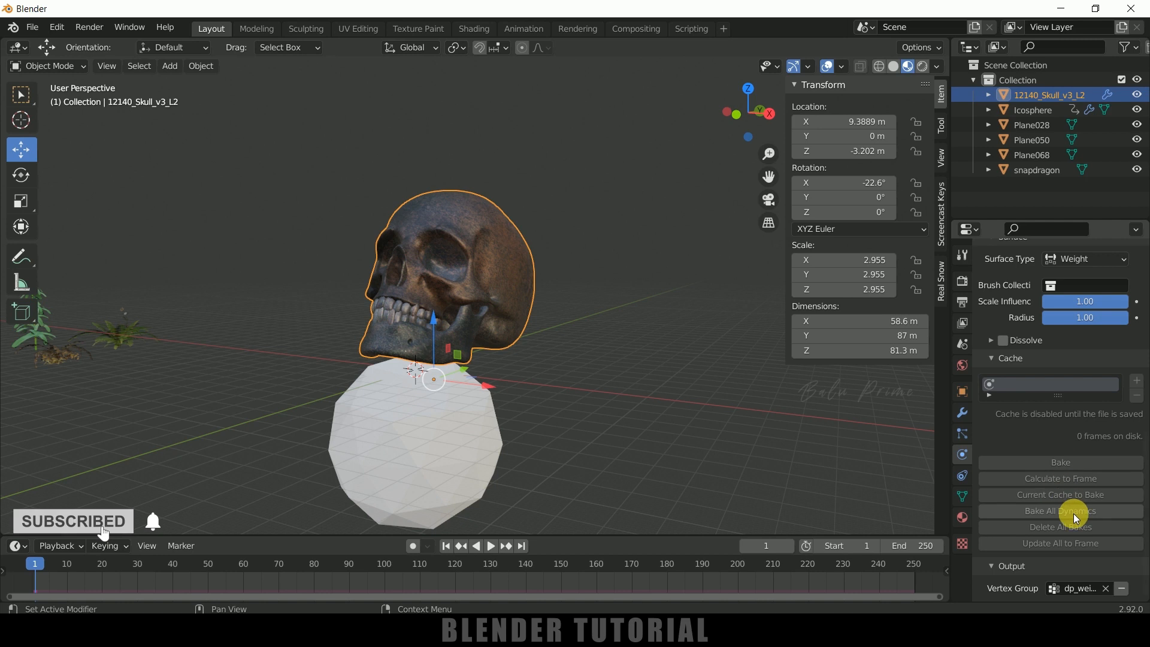
Save the scene as untitled.blend, bake the dynamic paint weights, and play the preview
click(33, 27)
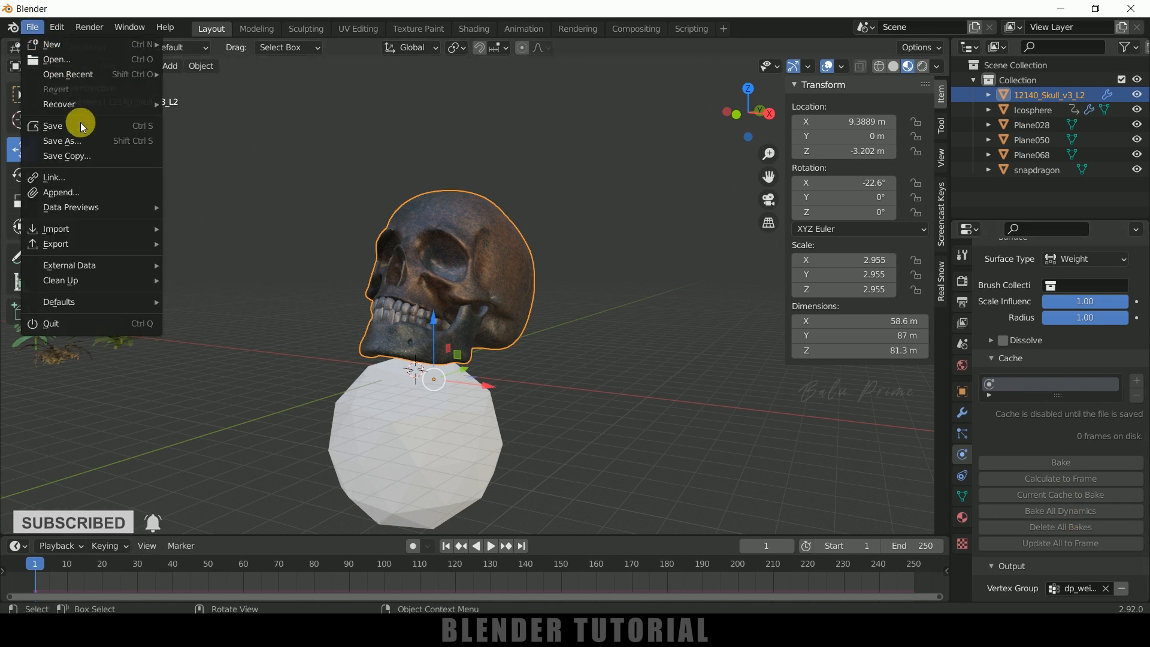
click(62, 140)
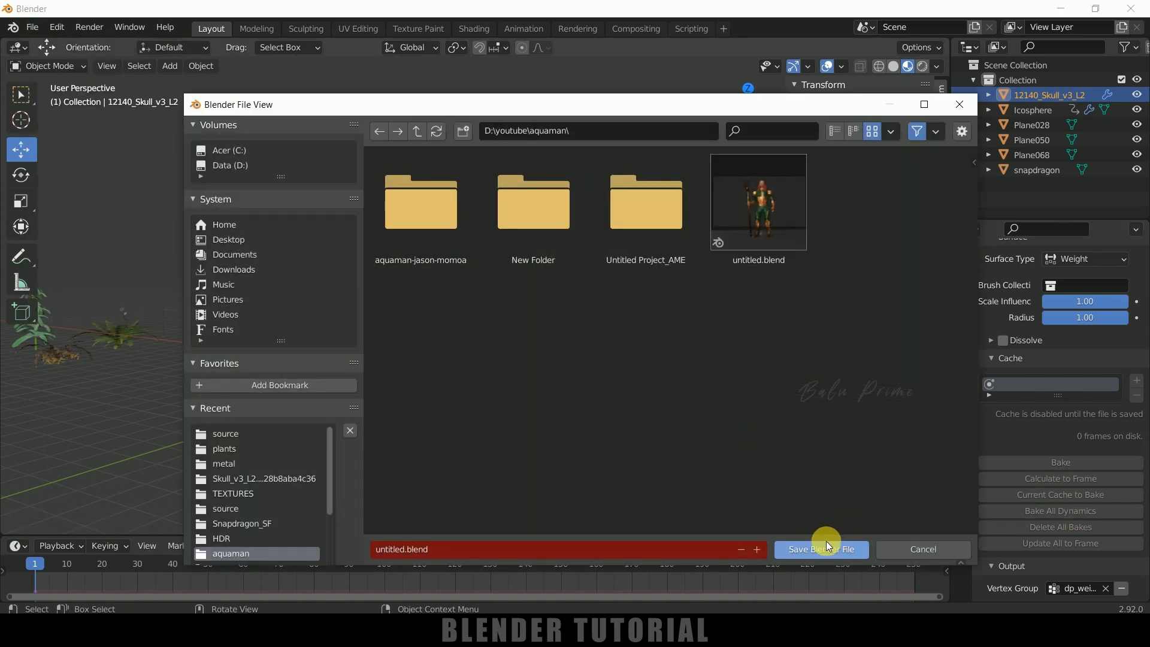
click(821, 549)
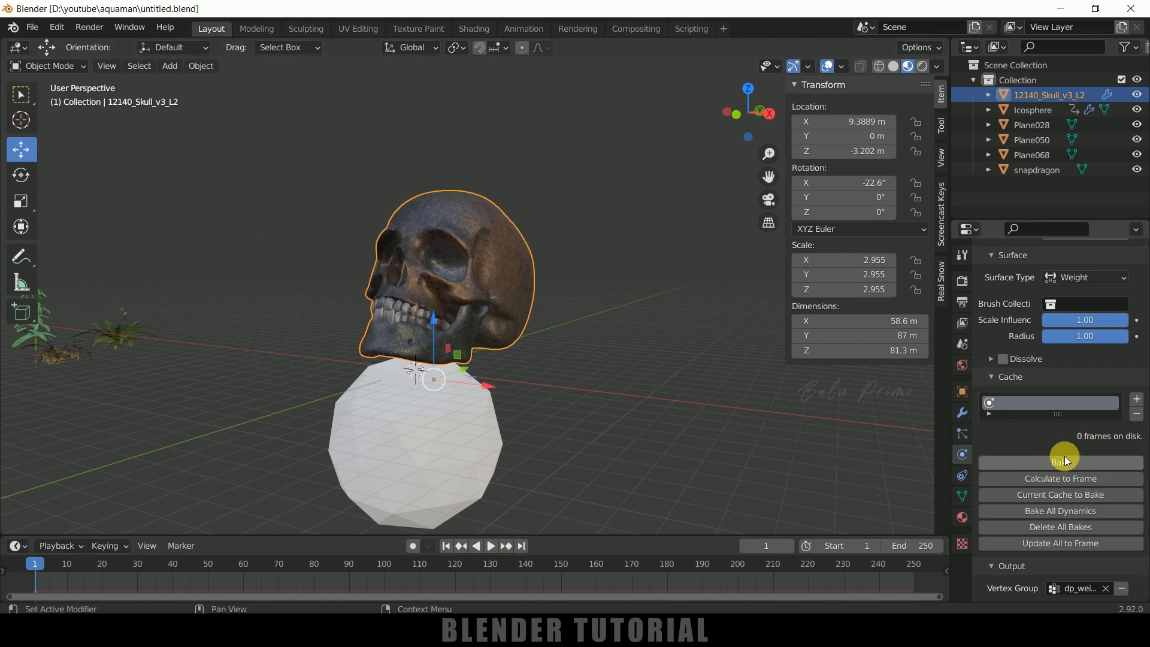
click(1059, 463)
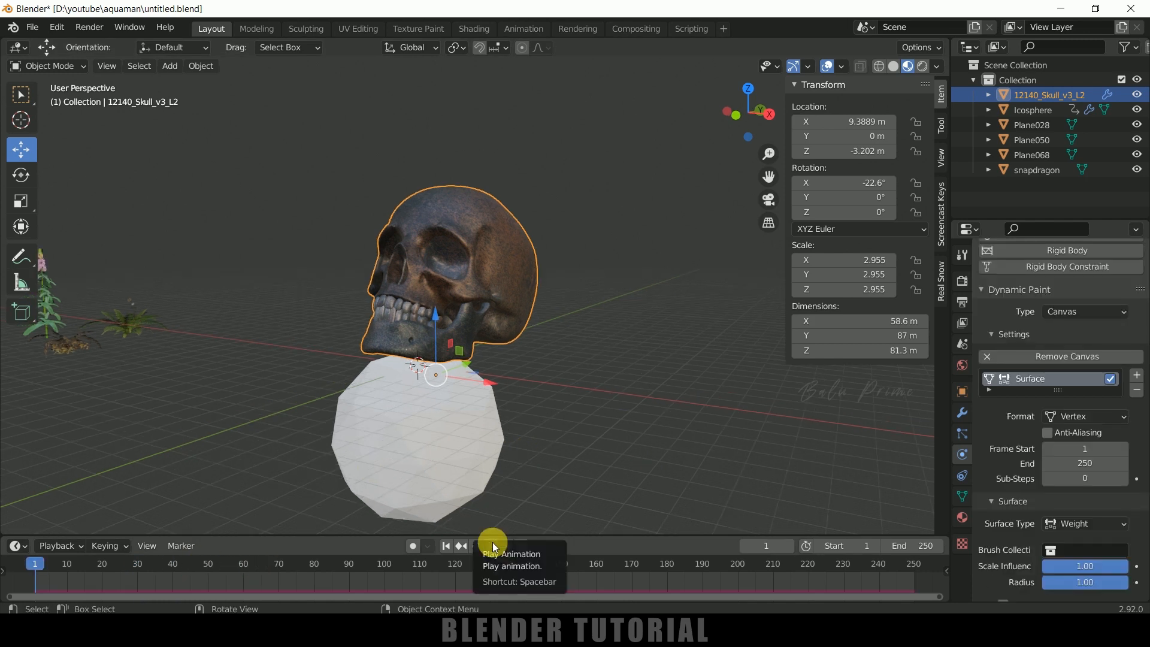
click(476, 545)
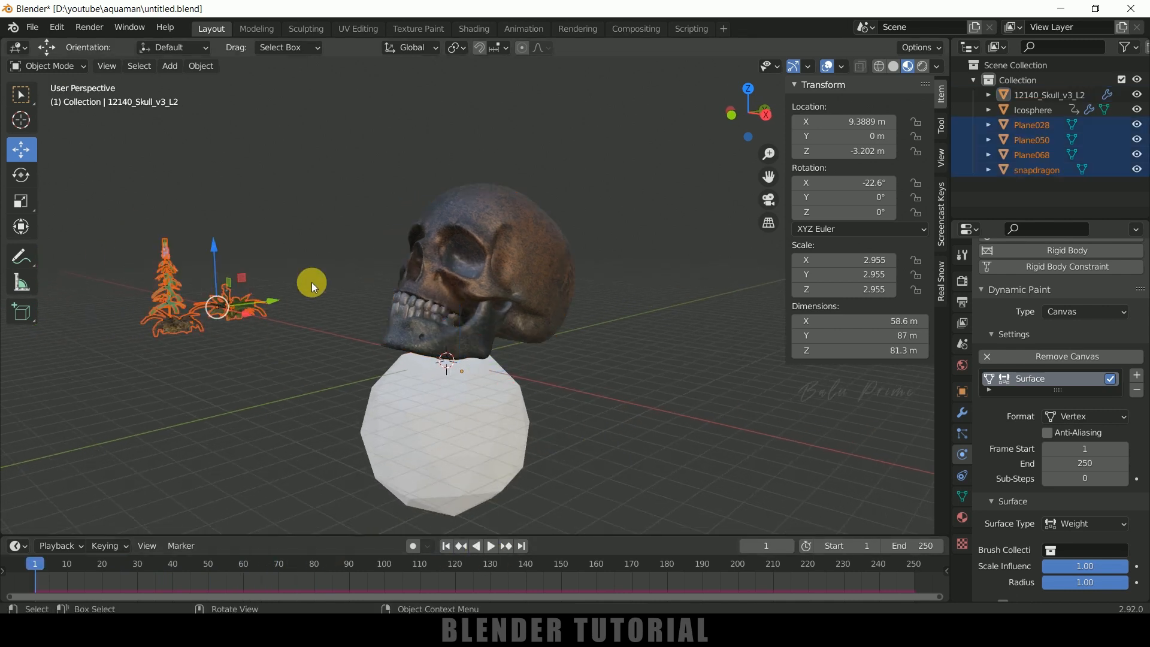
Turn the skull's particle system into Hair with advanced settings and 1500 strands
click(470, 276)
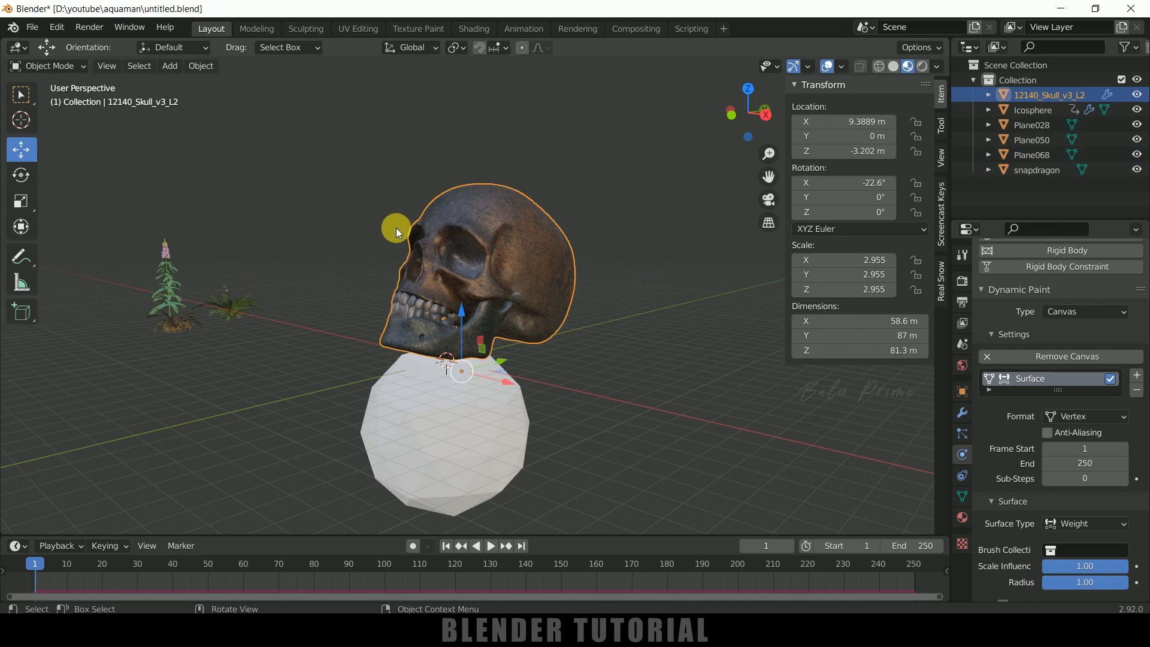
mouse_move(732, 286)
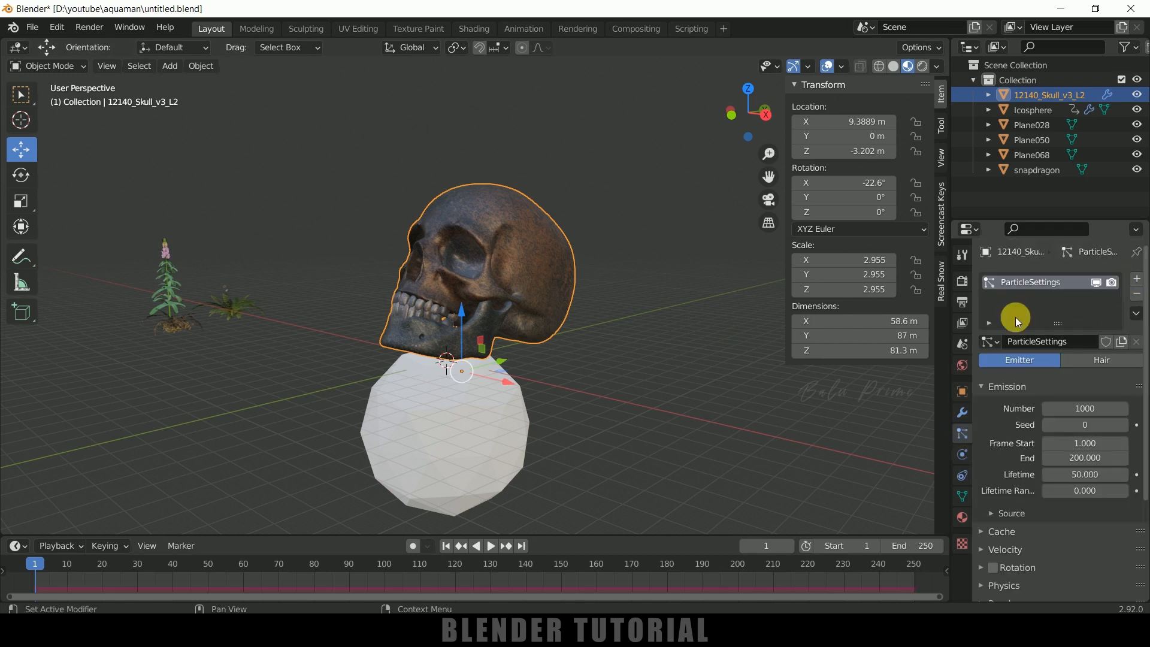
click(1101, 360)
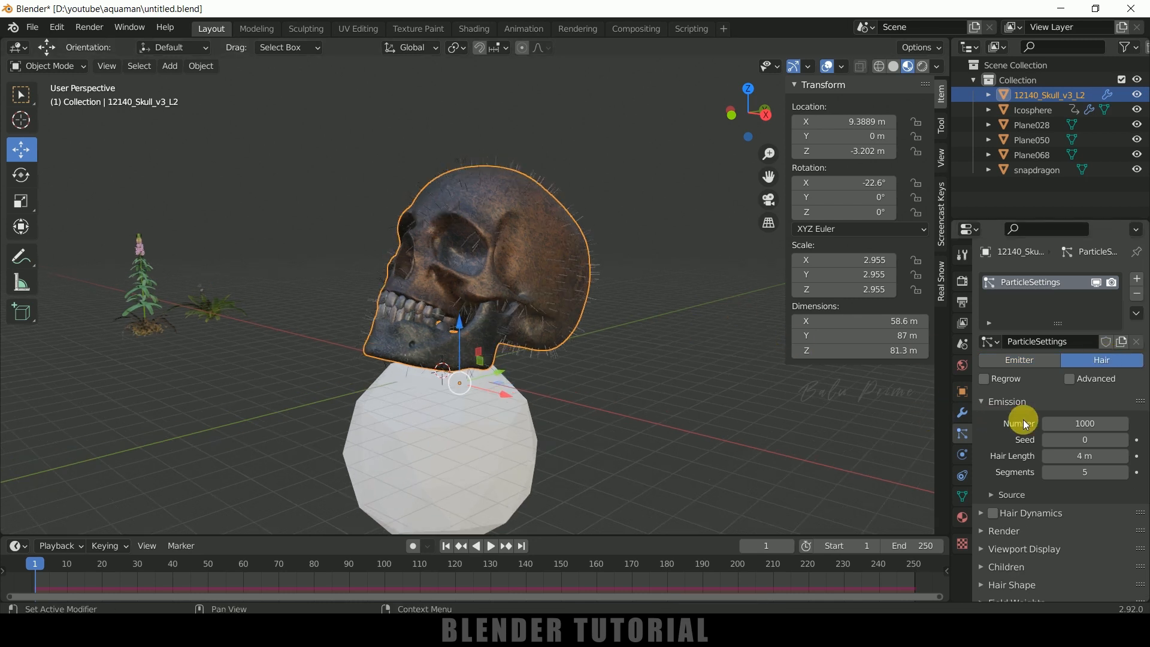
click(1070, 306)
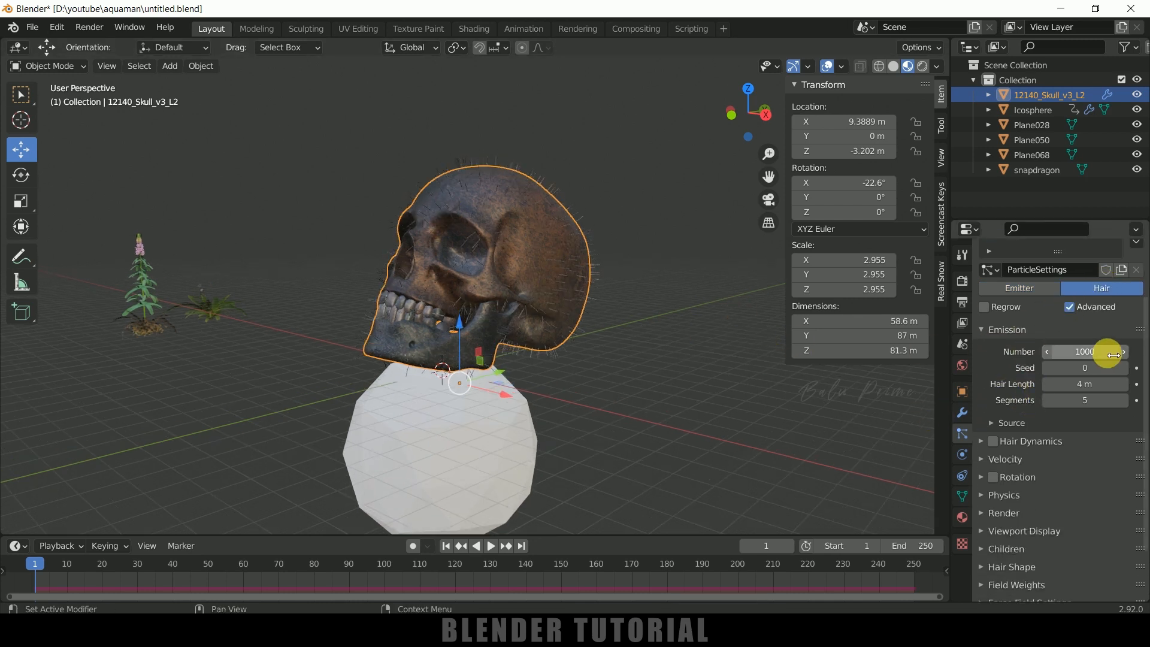
click(1085, 351)
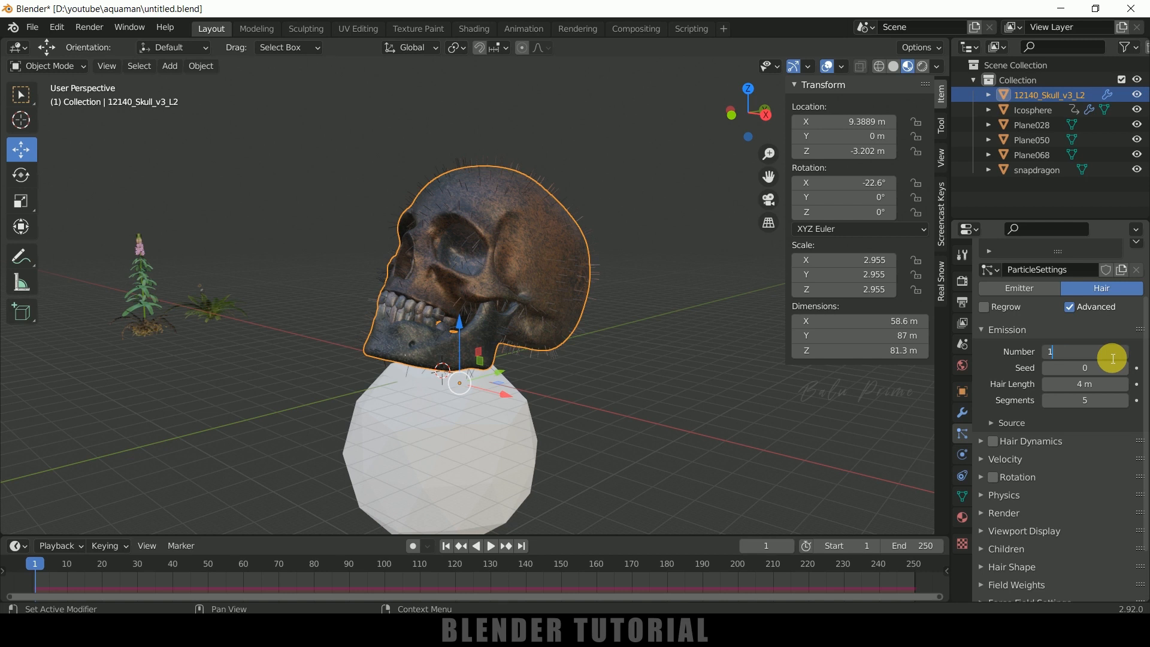
text(1500)
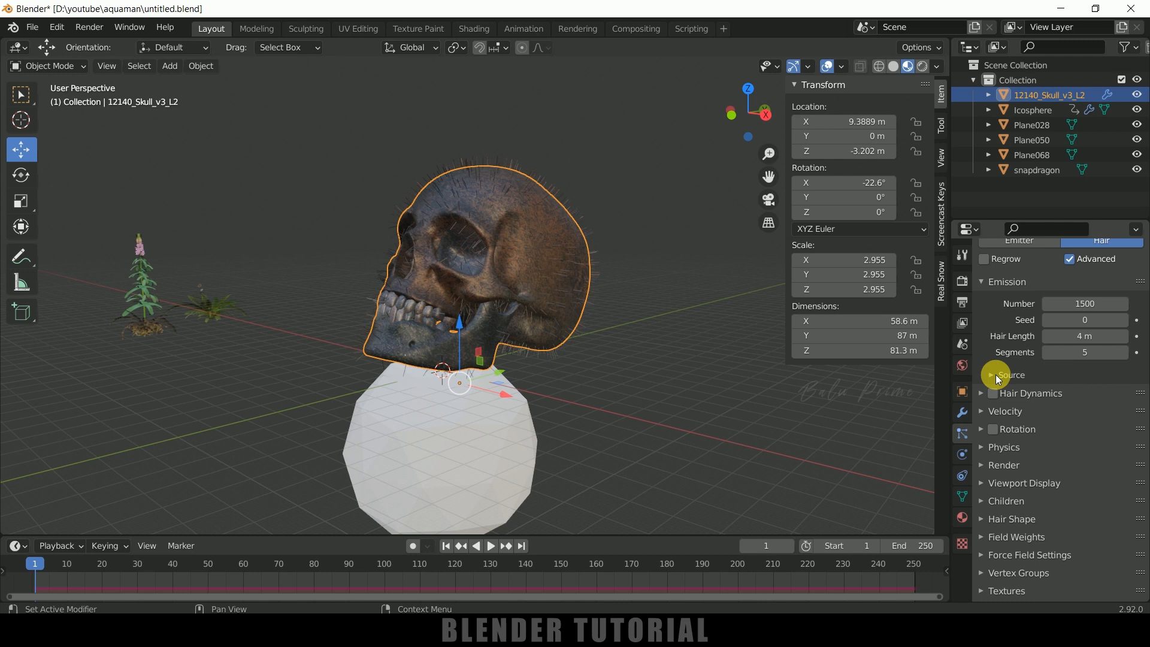
Emit the hair from vertices using the modifier stack, with hair dynamics enabled
click(994, 375)
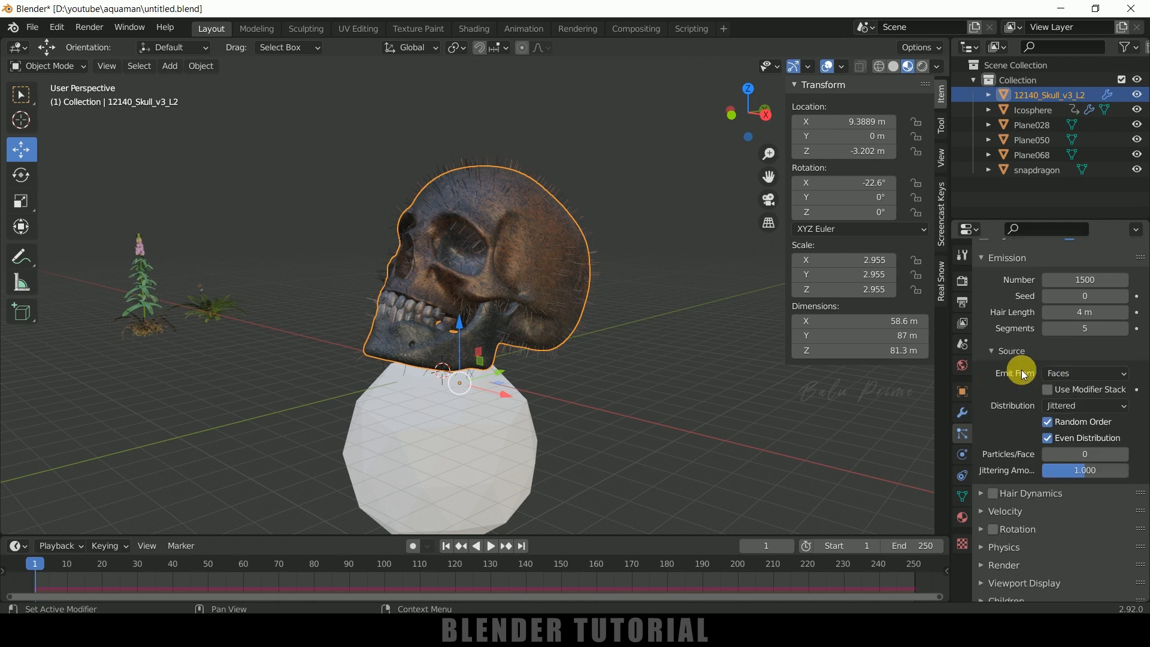
click(1084, 373)
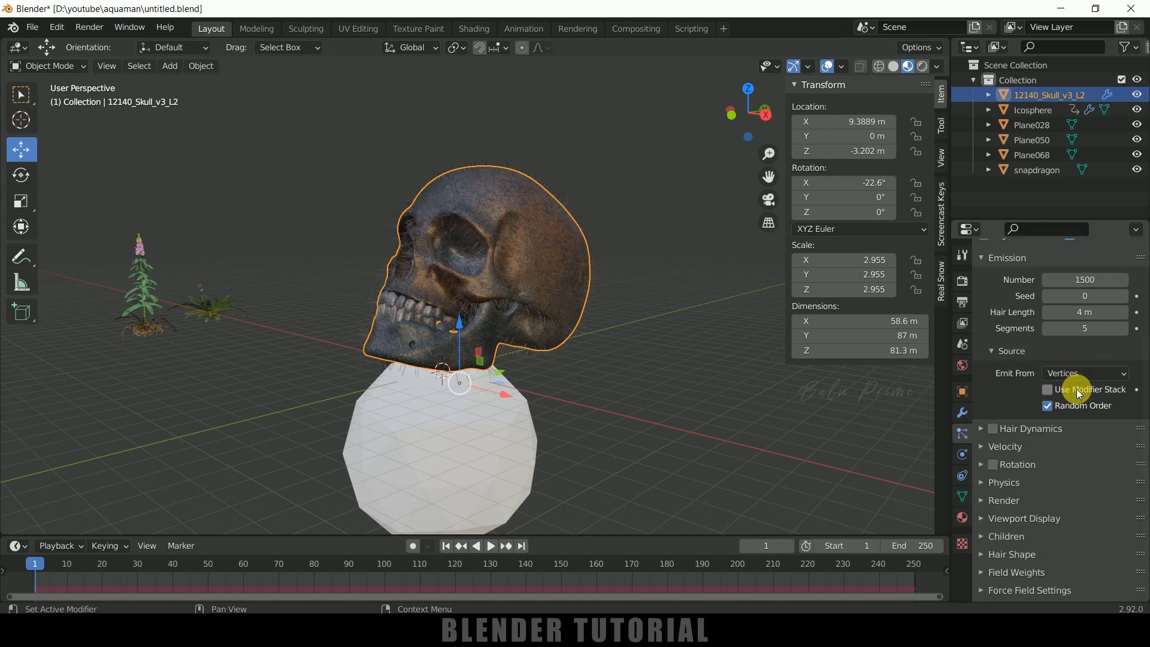
click(1047, 390)
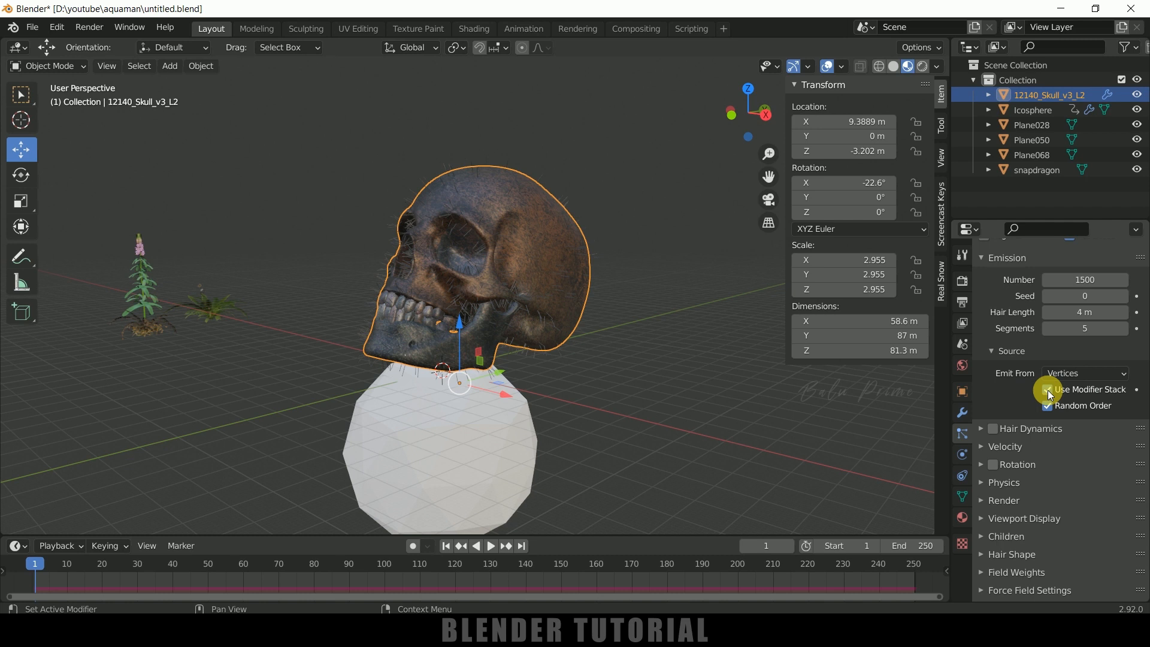
mouse_move(1079, 378)
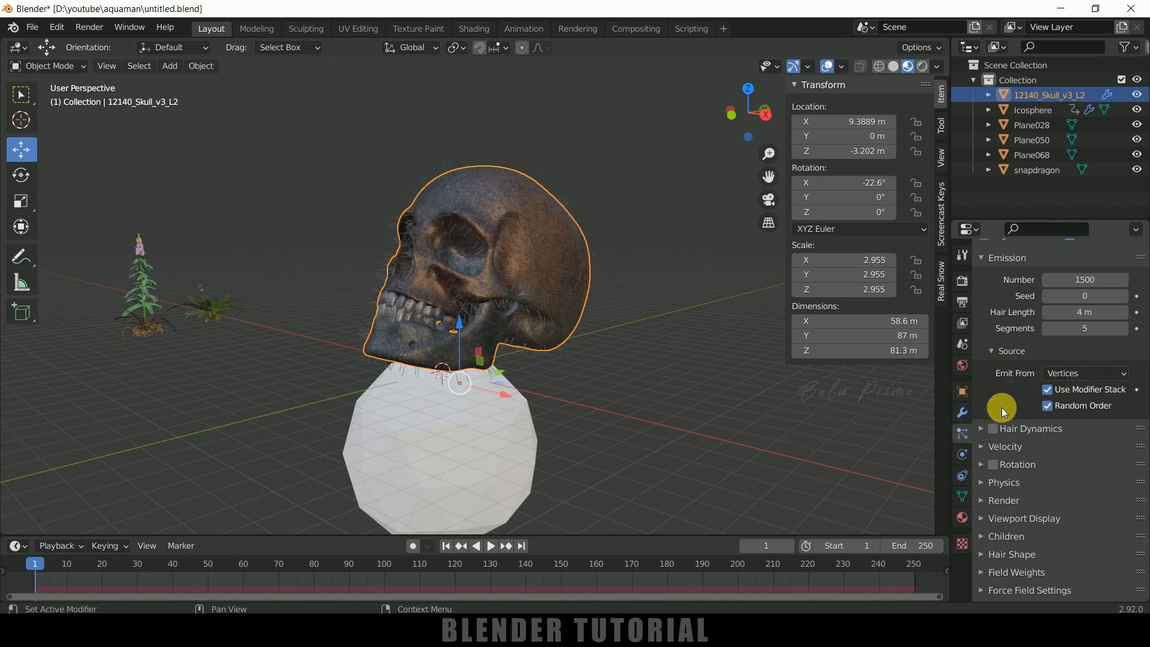
click(992, 429)
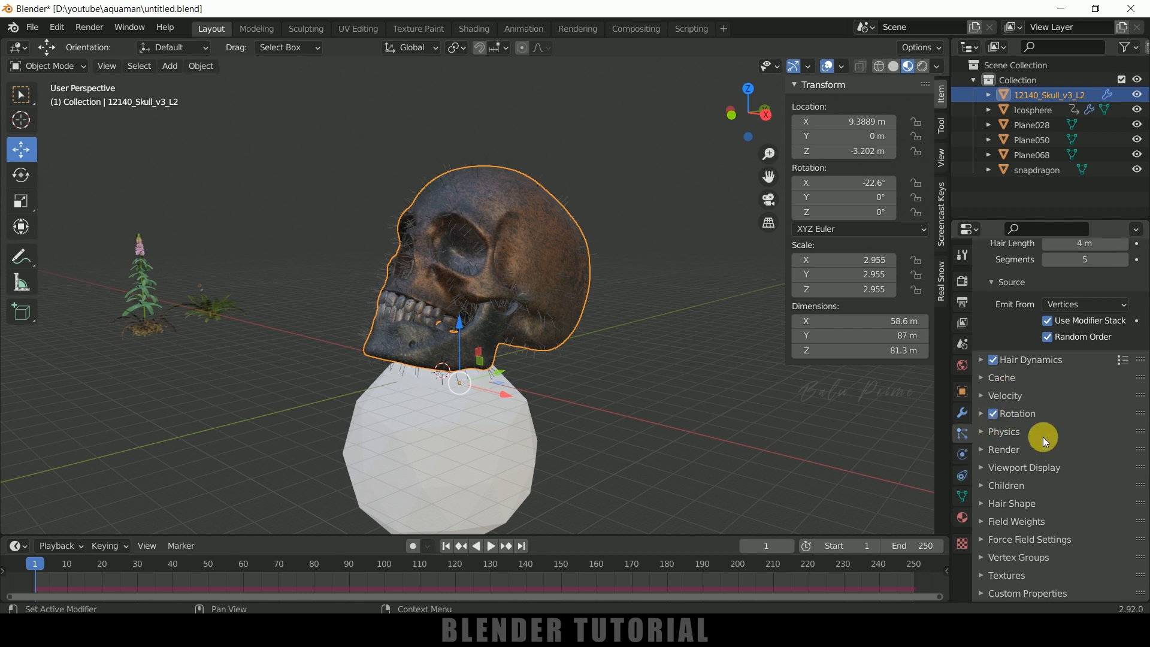
mouse_move(1008, 559)
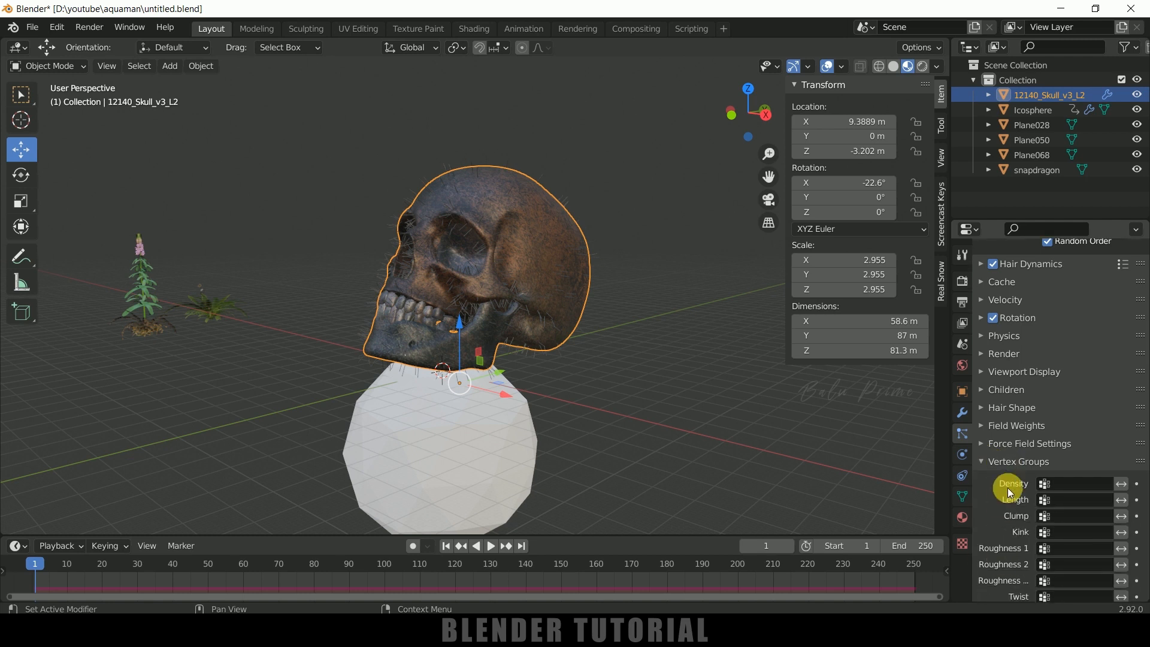
scroll(down, 3)
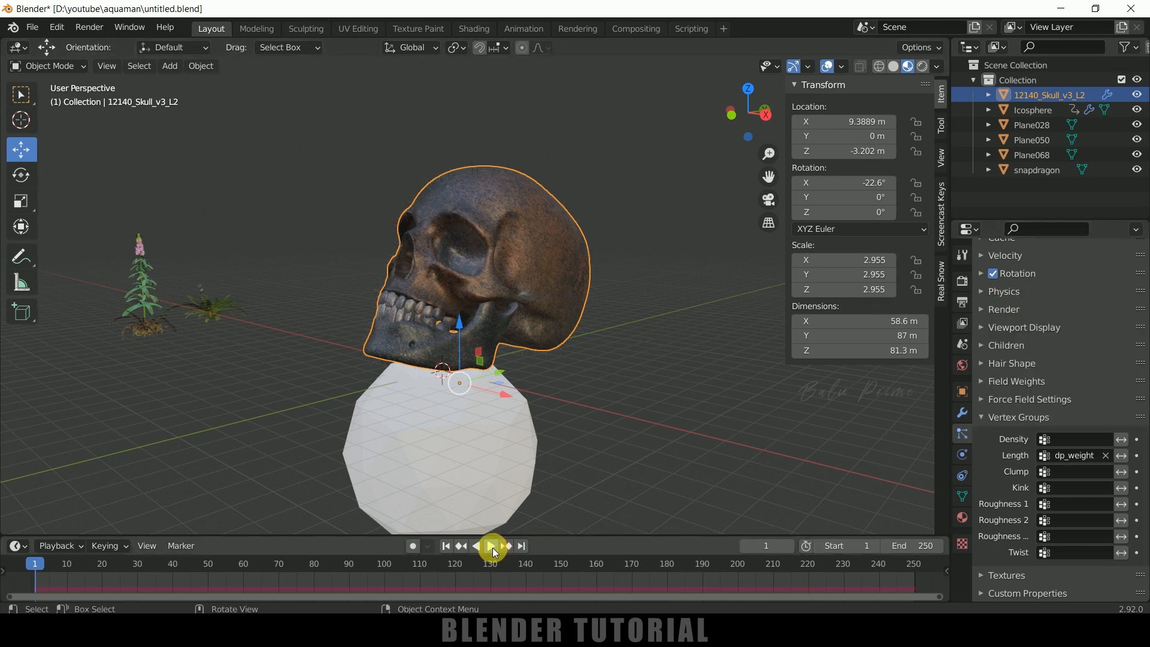
Play the animation to grow hair, hide the Icosphere, and switch to material preview
click(490, 546)
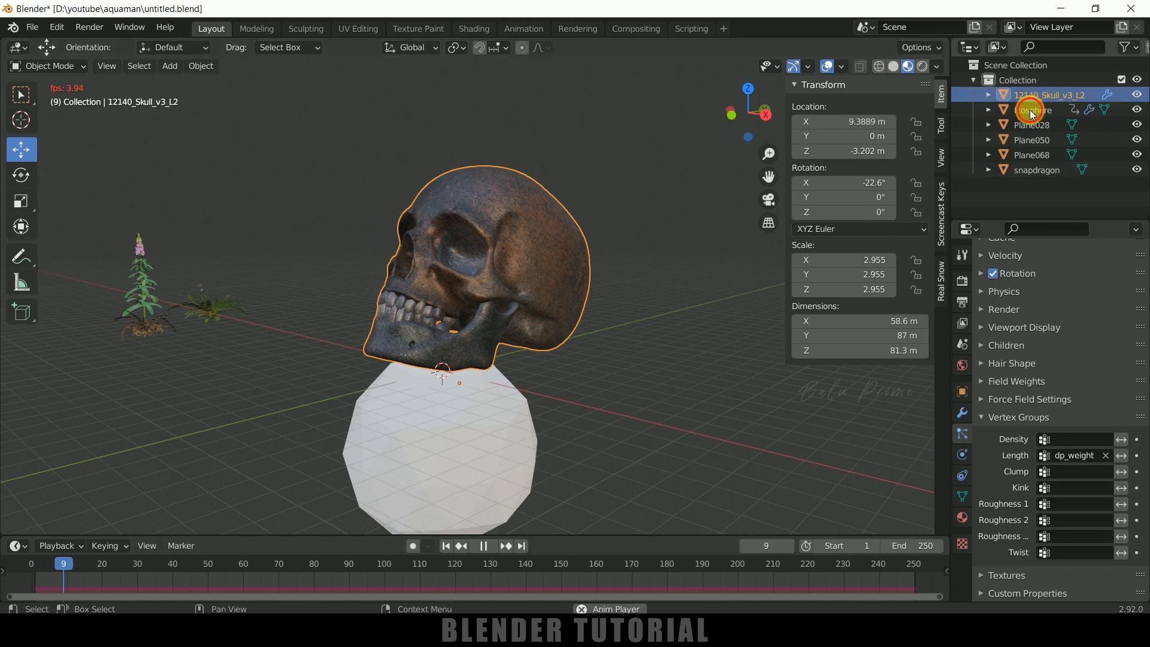
click(1029, 109)
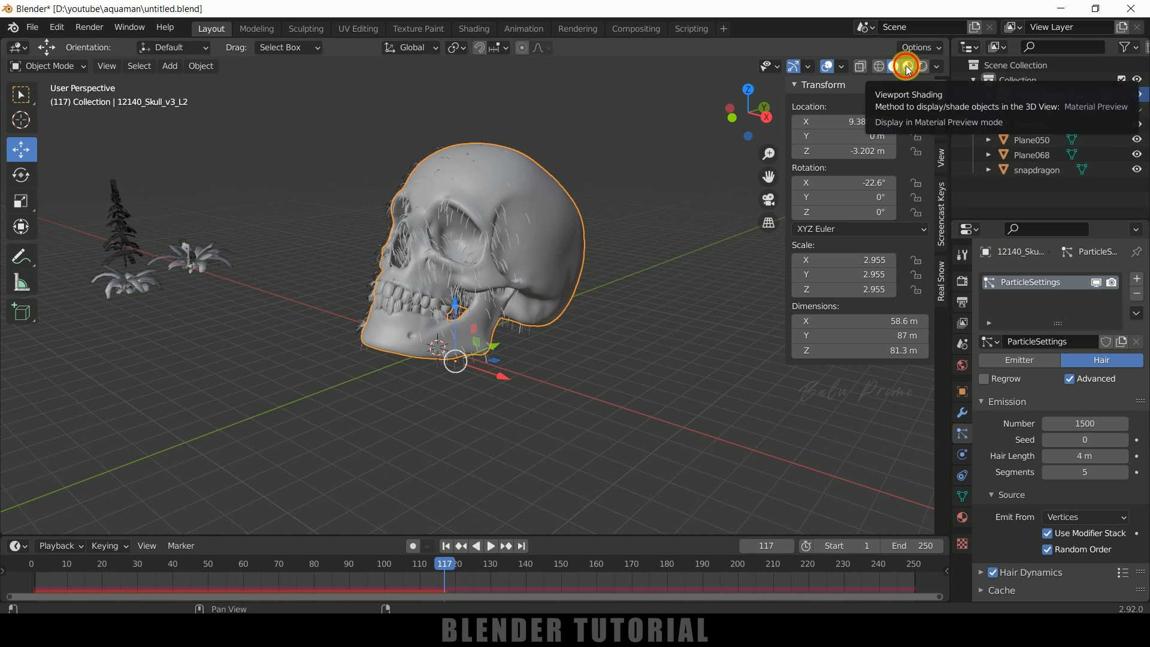
click(905, 67)
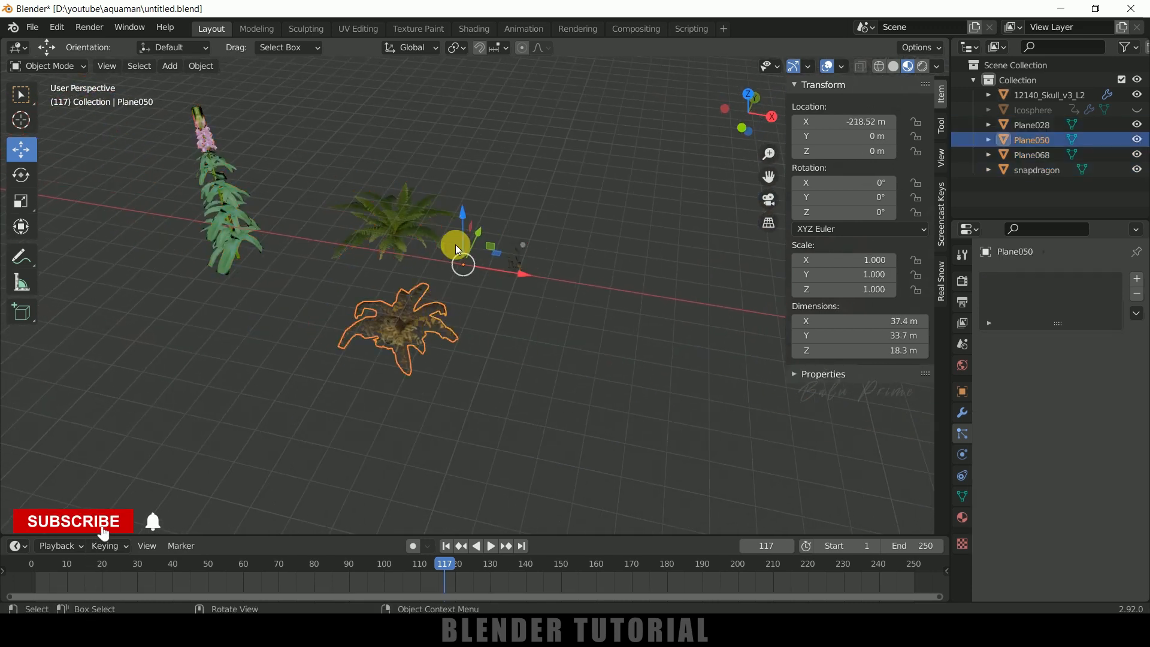
Set the plants' origins to their geometry and type 'plam' for the new collection
drag(455, 246, 495, 194)
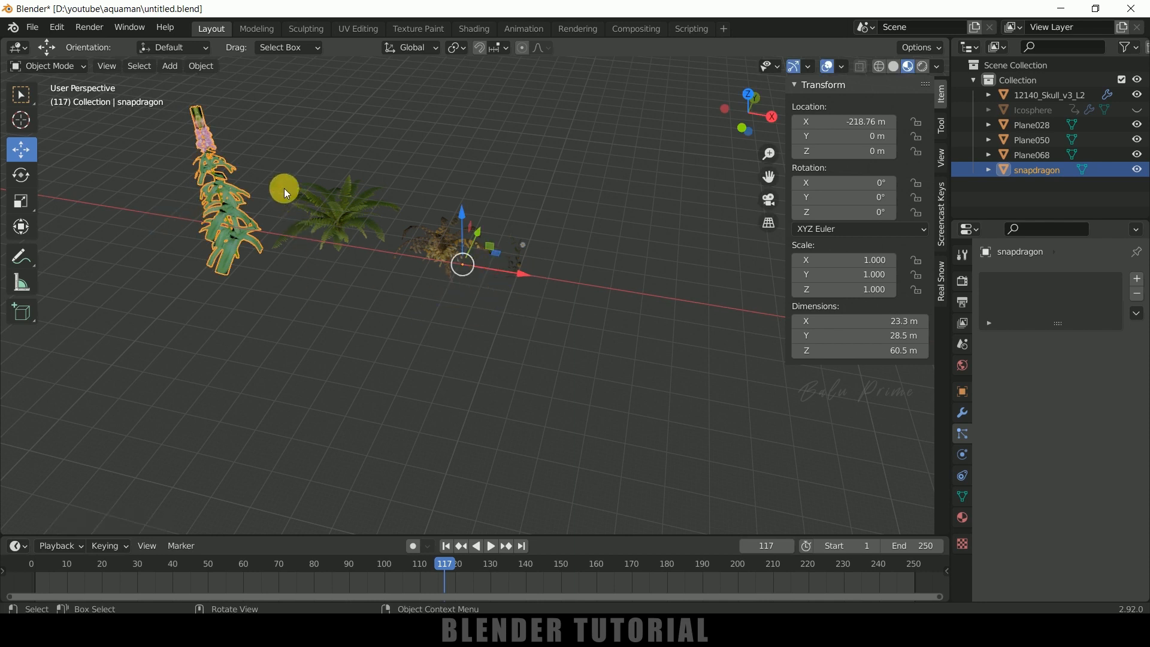
click(201, 66)
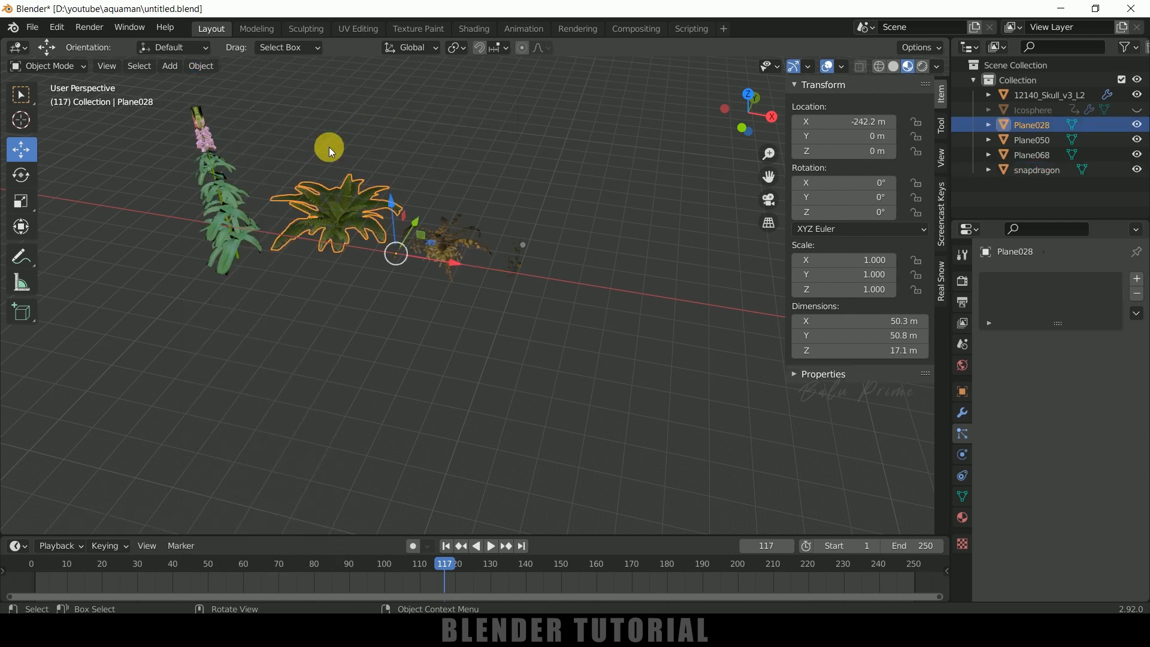
click(201, 66)
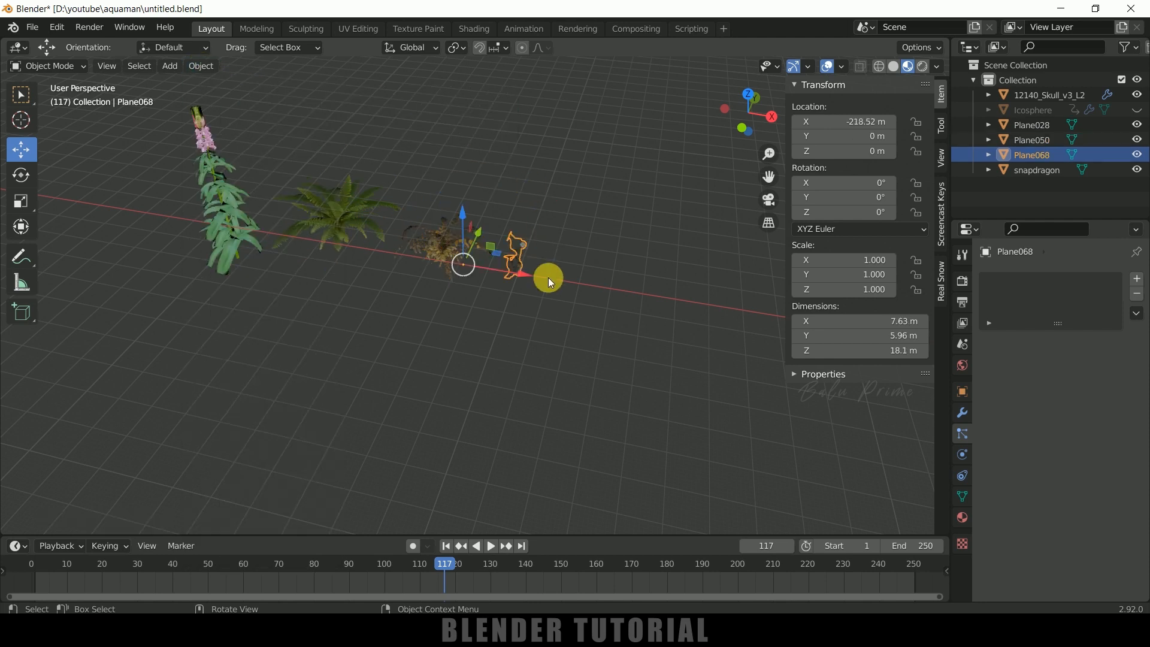
click(200, 65)
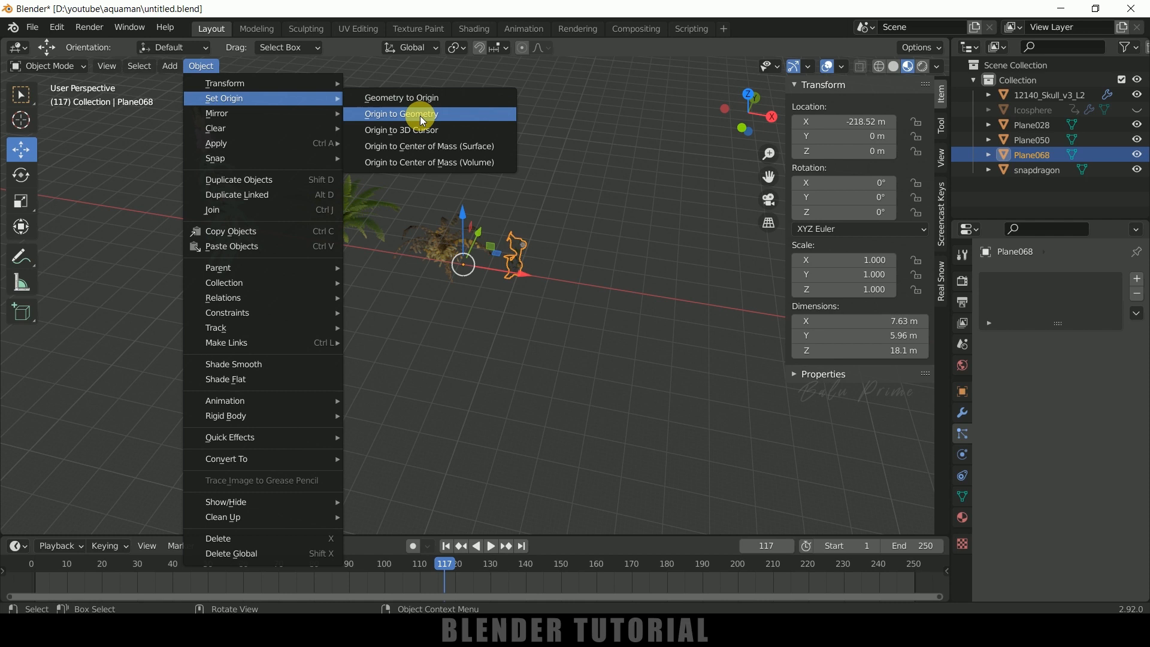
click(401, 113)
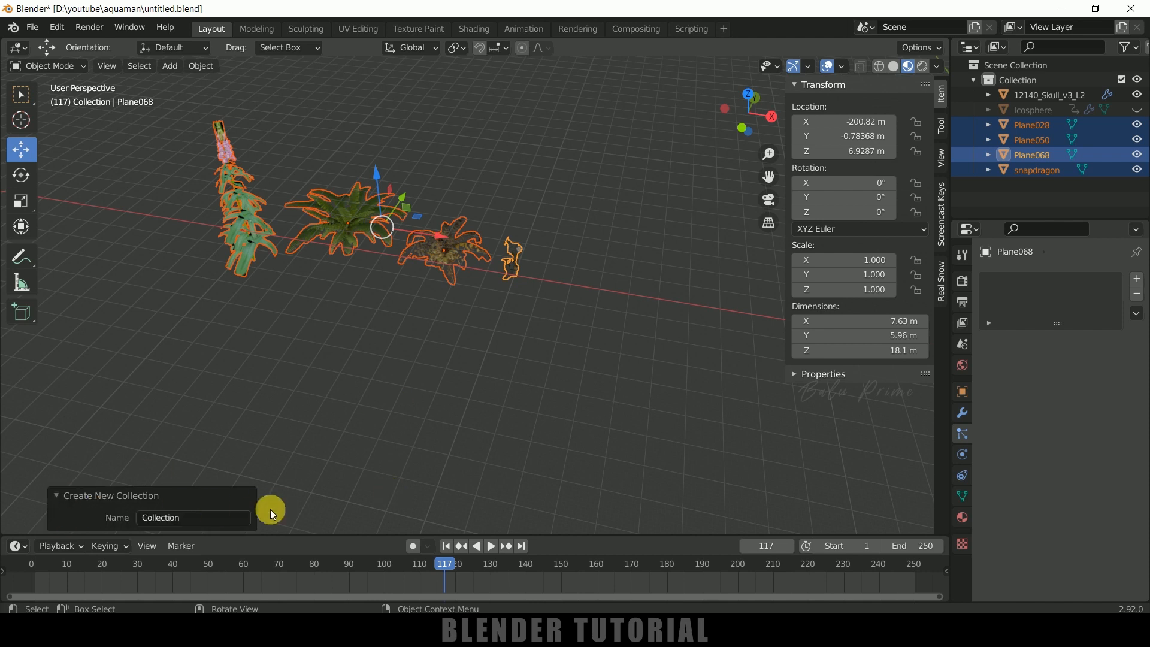
text(plam)
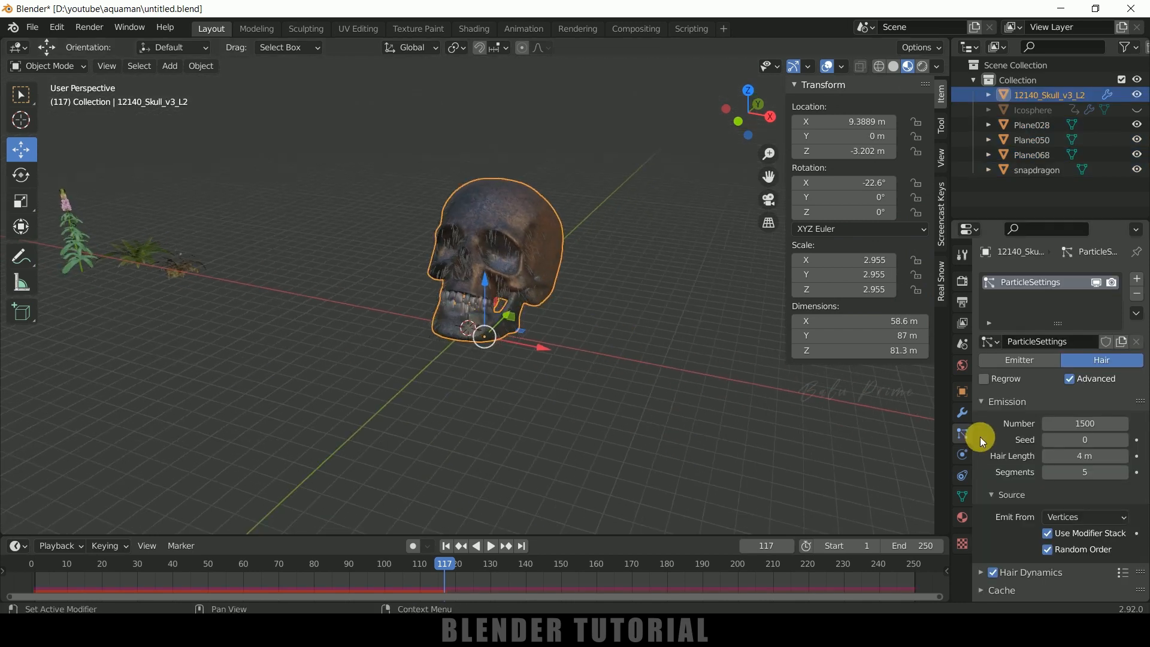
Set the skull's hair particles to render as Collection, instancing the plants collection
scroll(down, 3)
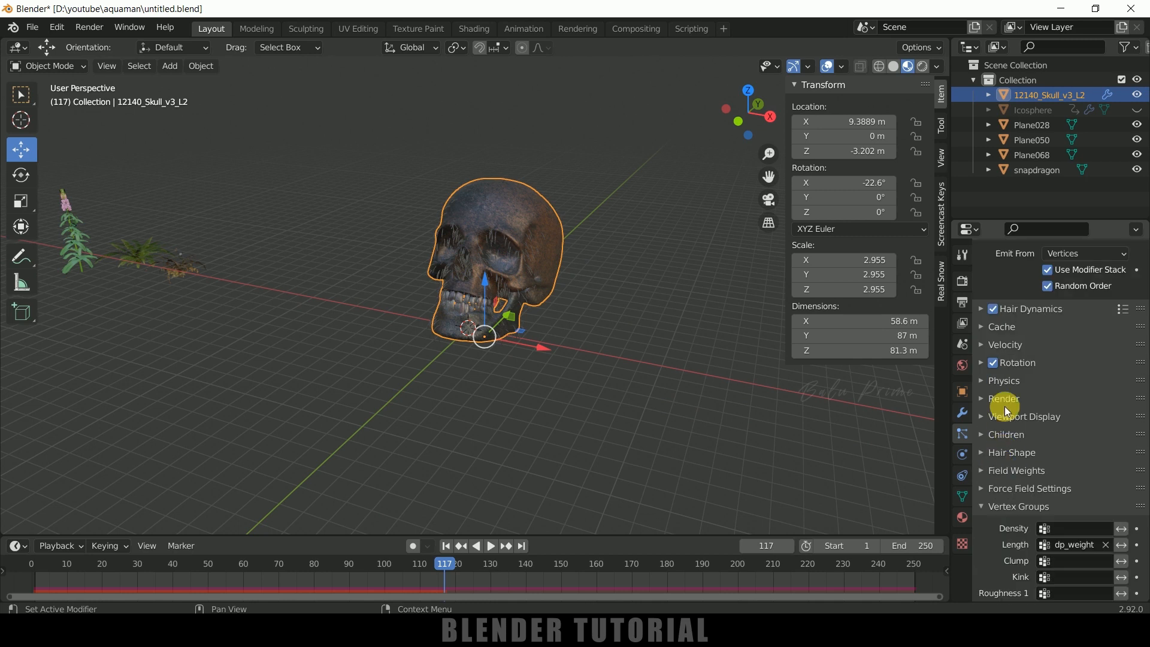
click(1004, 398)
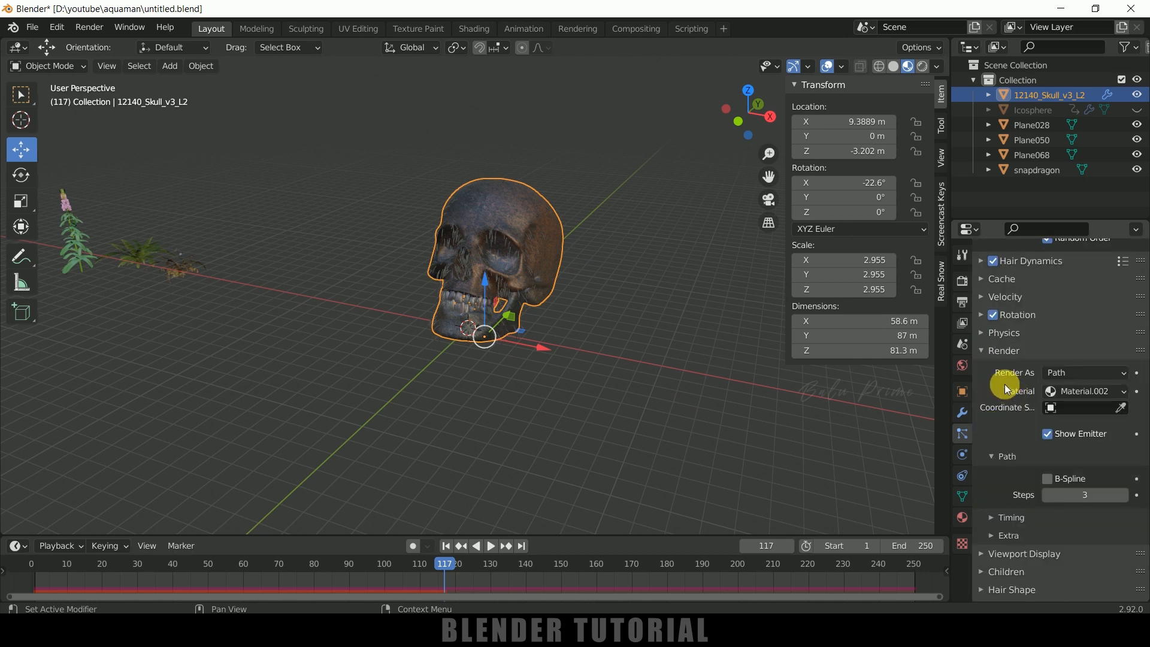
click(1083, 372)
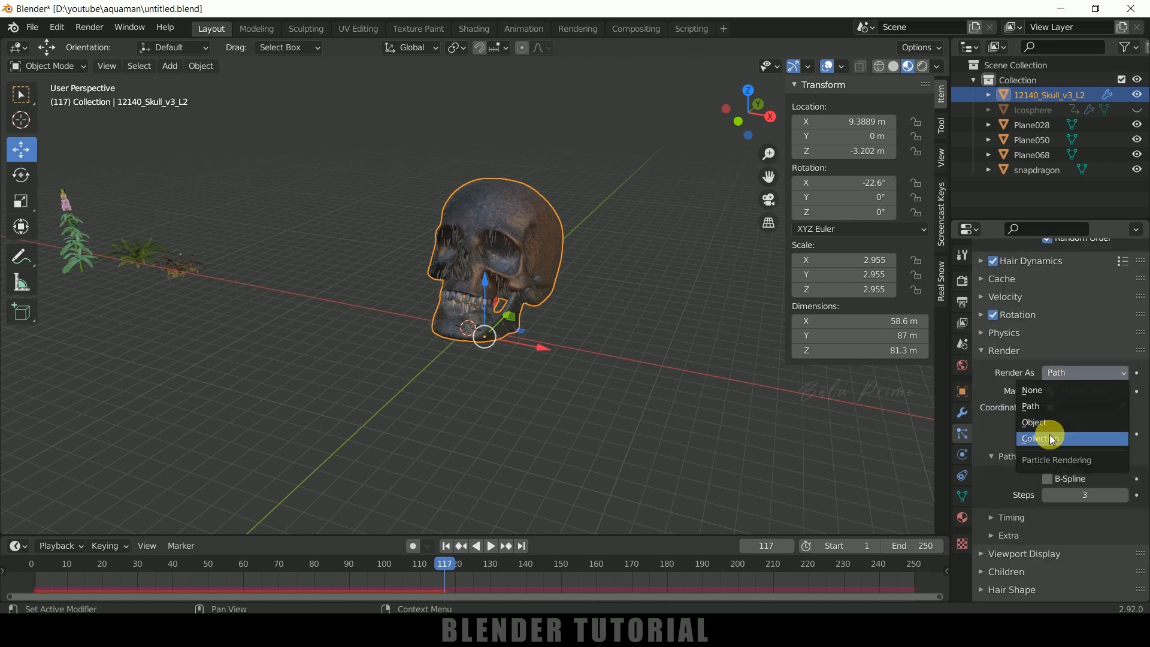
click(1045, 438)
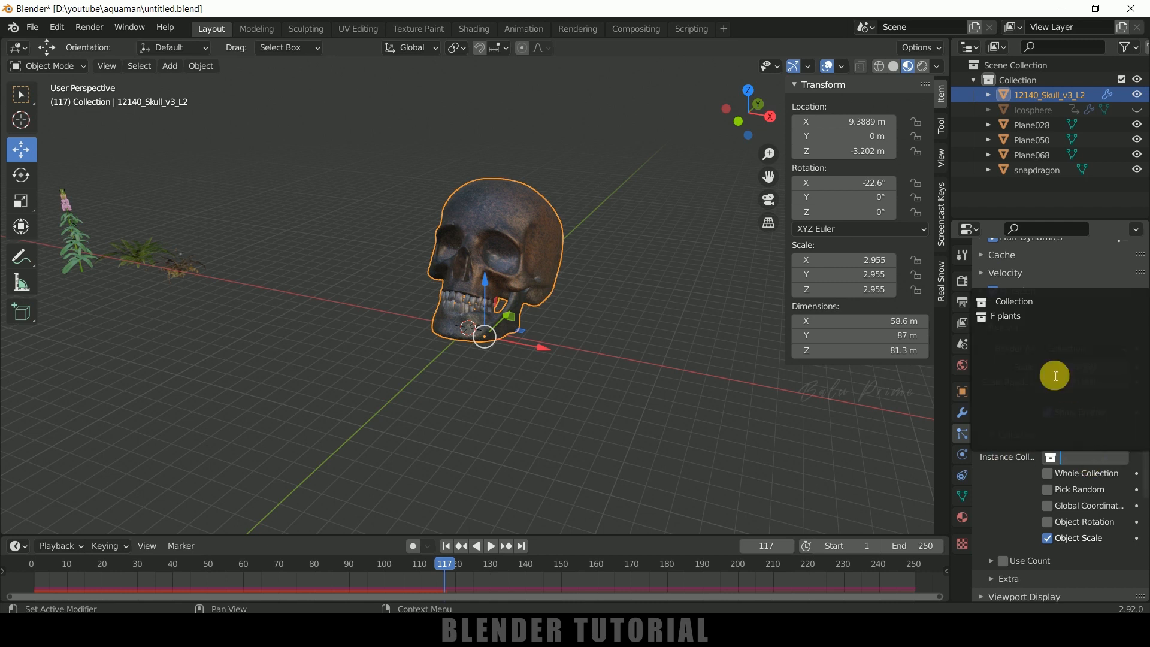
click(1005, 315)
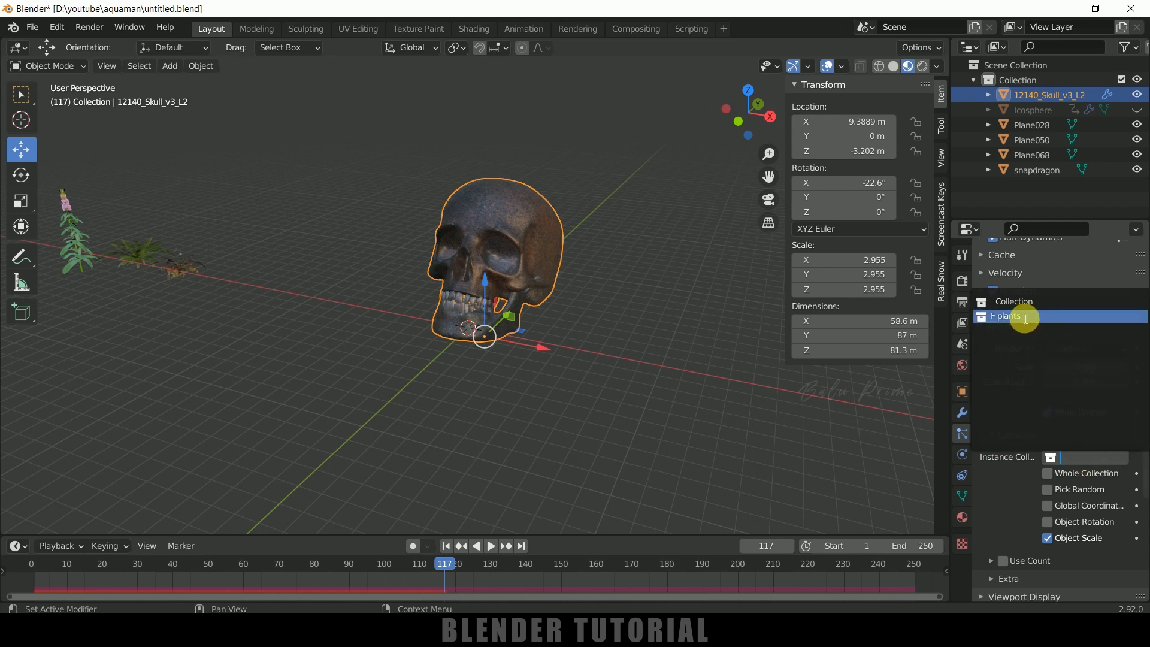
click(1010, 316)
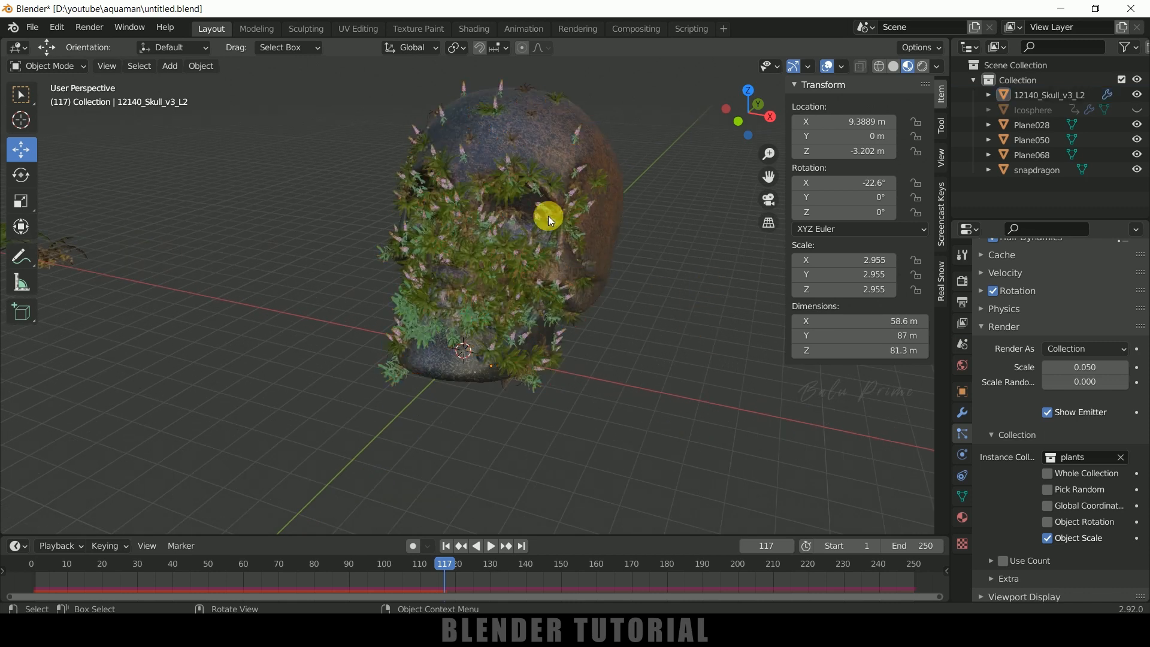
mouse_move(439, 545)
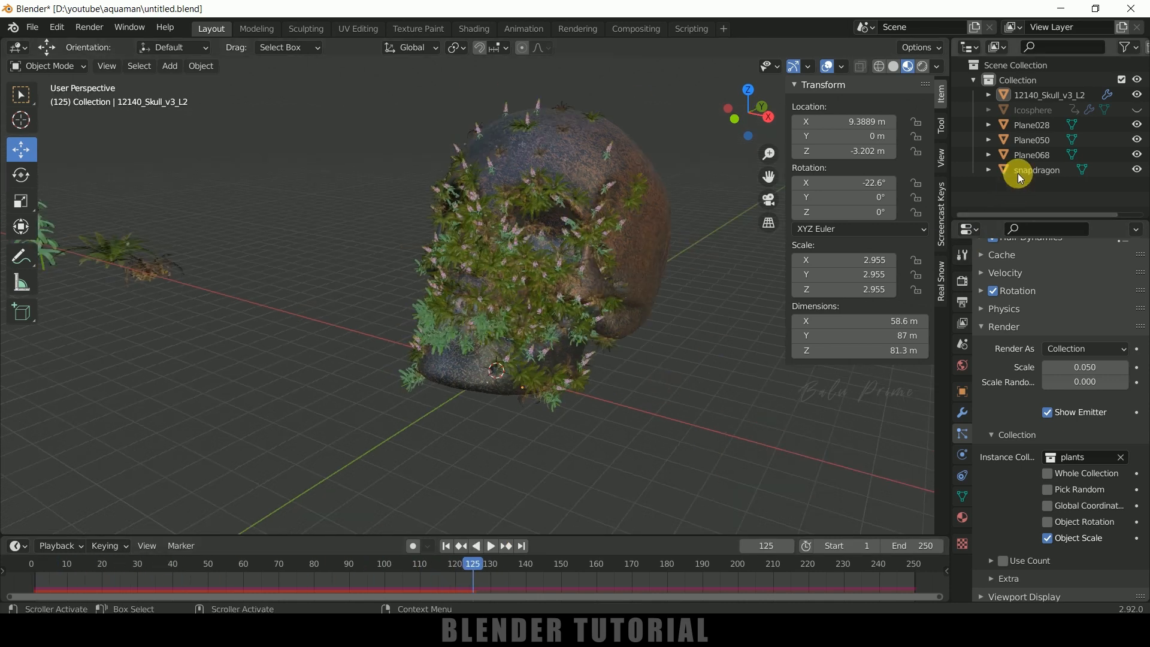
Give the Icosphere a Point force field with strength 10 and flow 1.5
click(1032, 110)
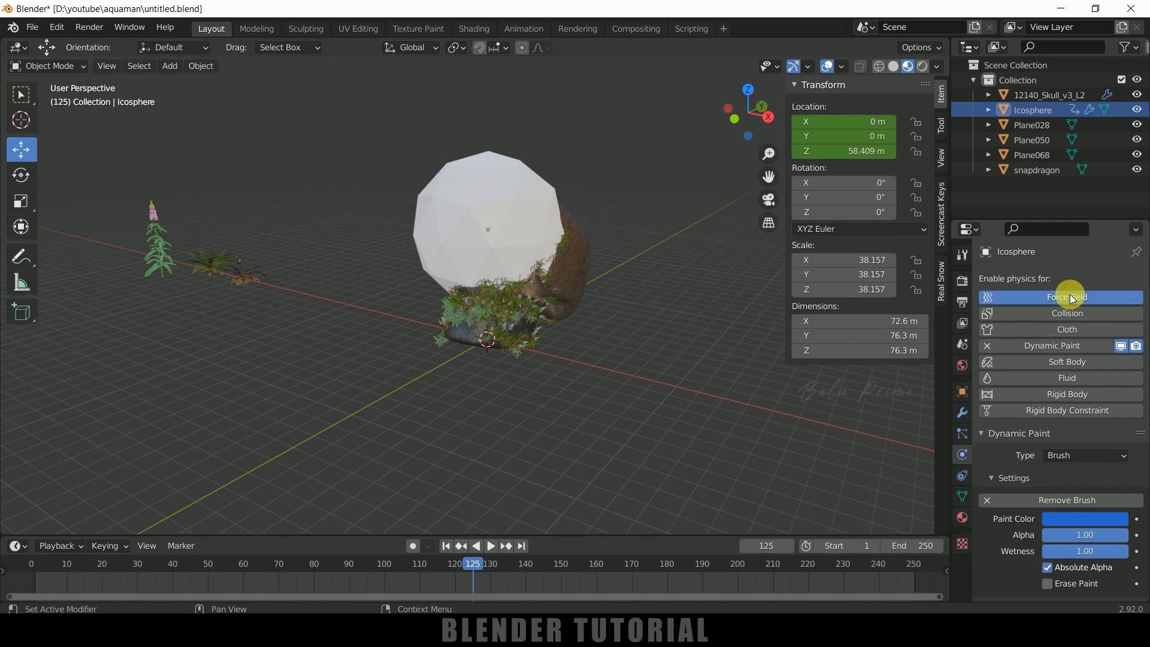
click(1062, 297)
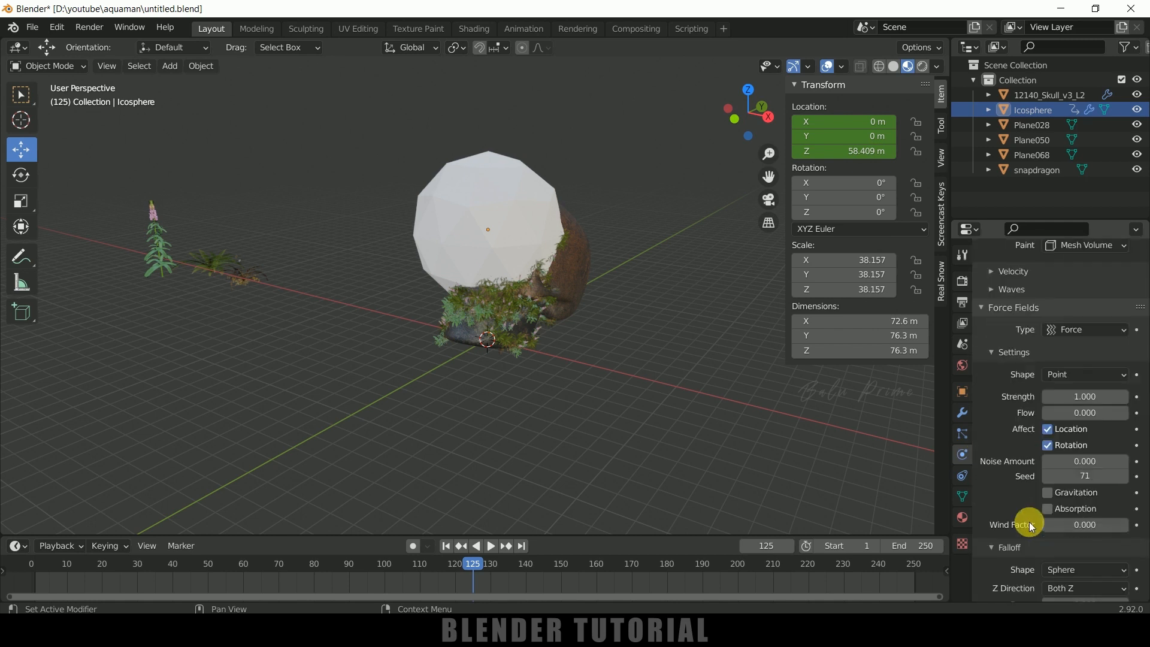
click(1084, 375)
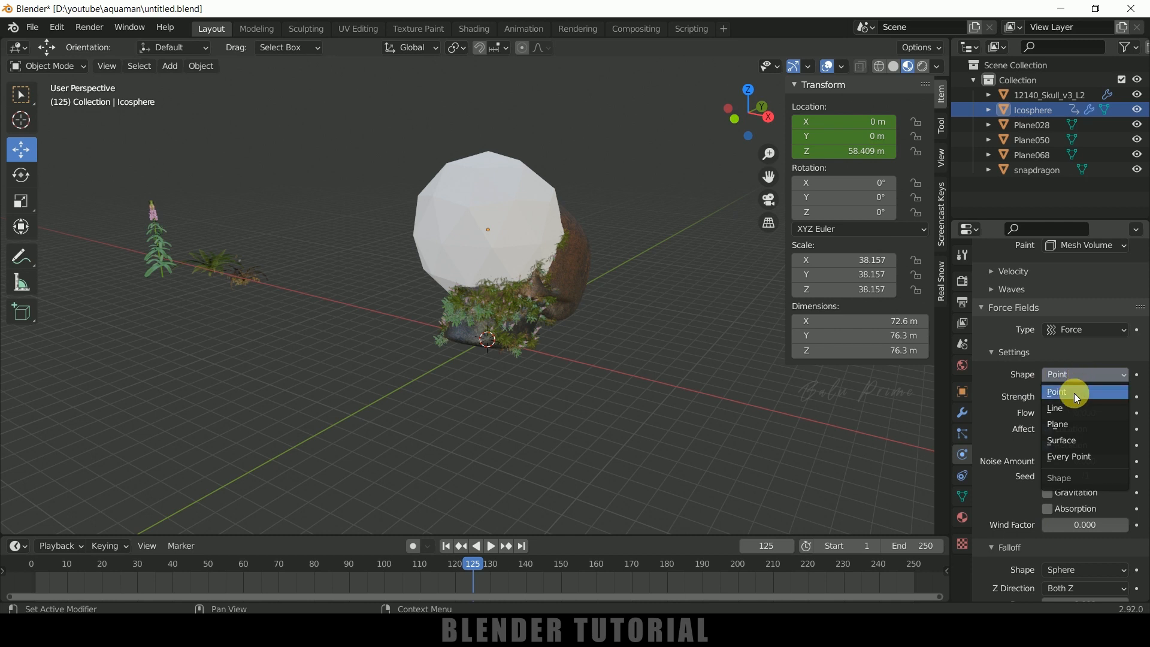
click(1055, 391)
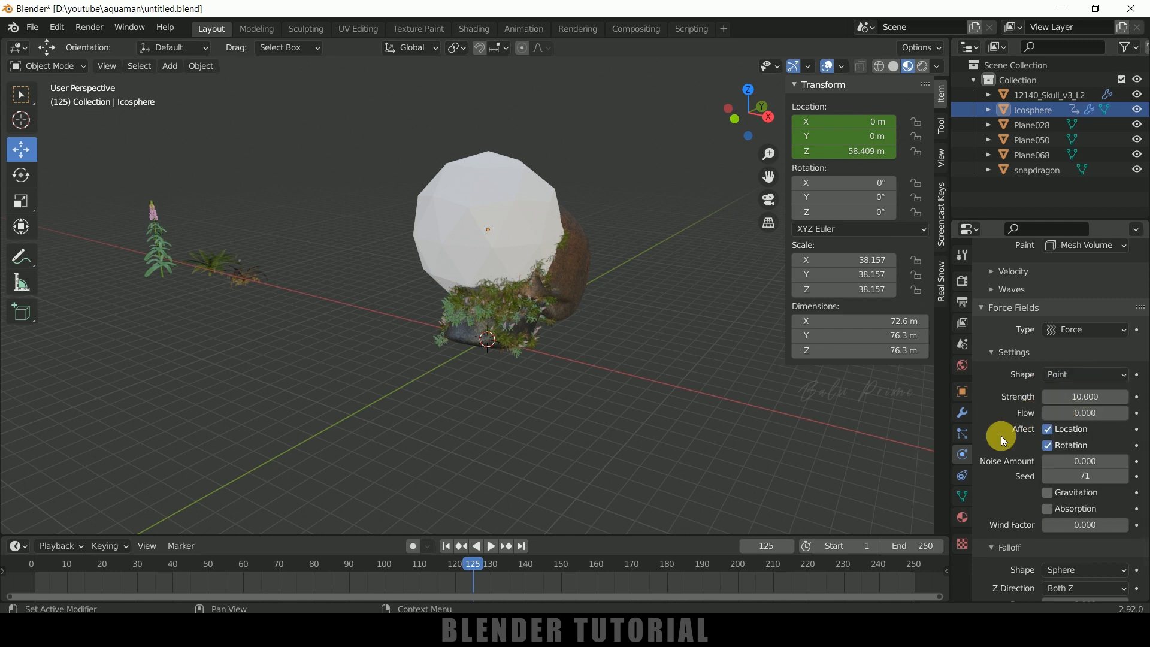
click(1084, 413)
text(1.500)
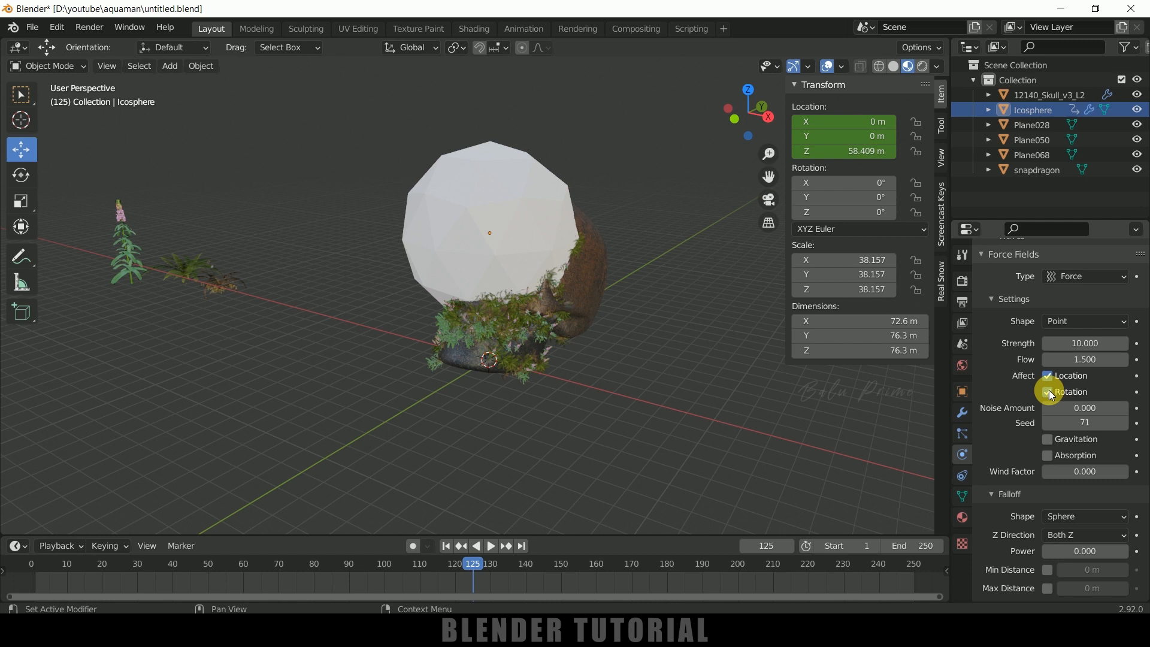
click(1047, 391)
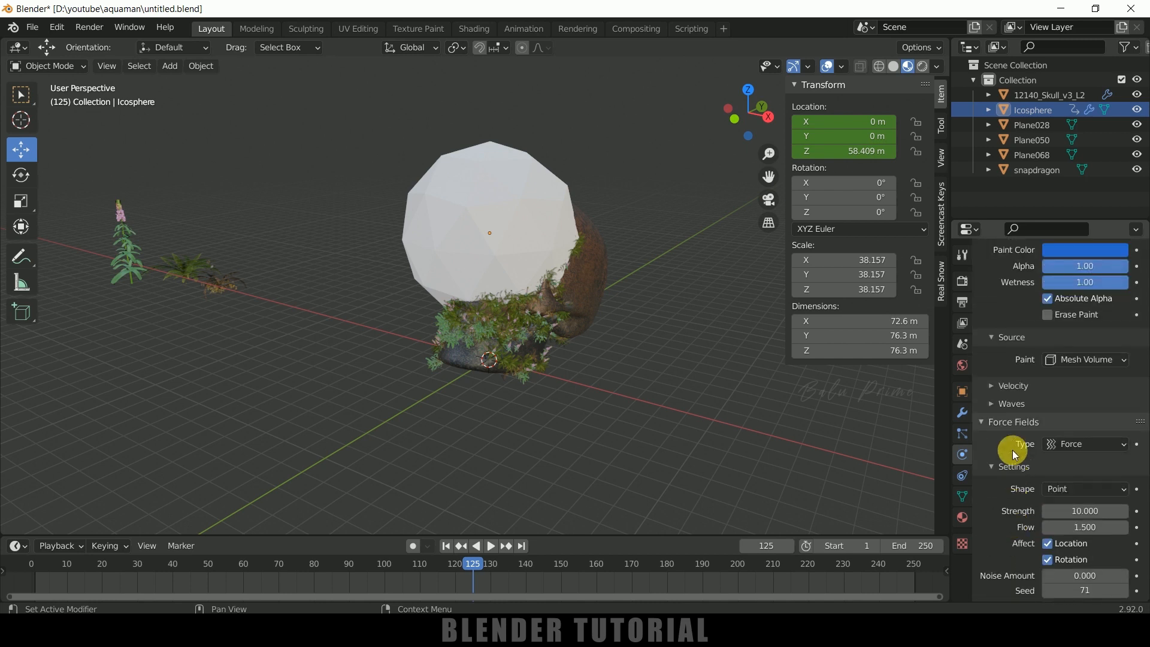
Set the icosphere's paint source to Mesh Volume + Proximity, rewind, and orbit to face the skull
click(1084, 360)
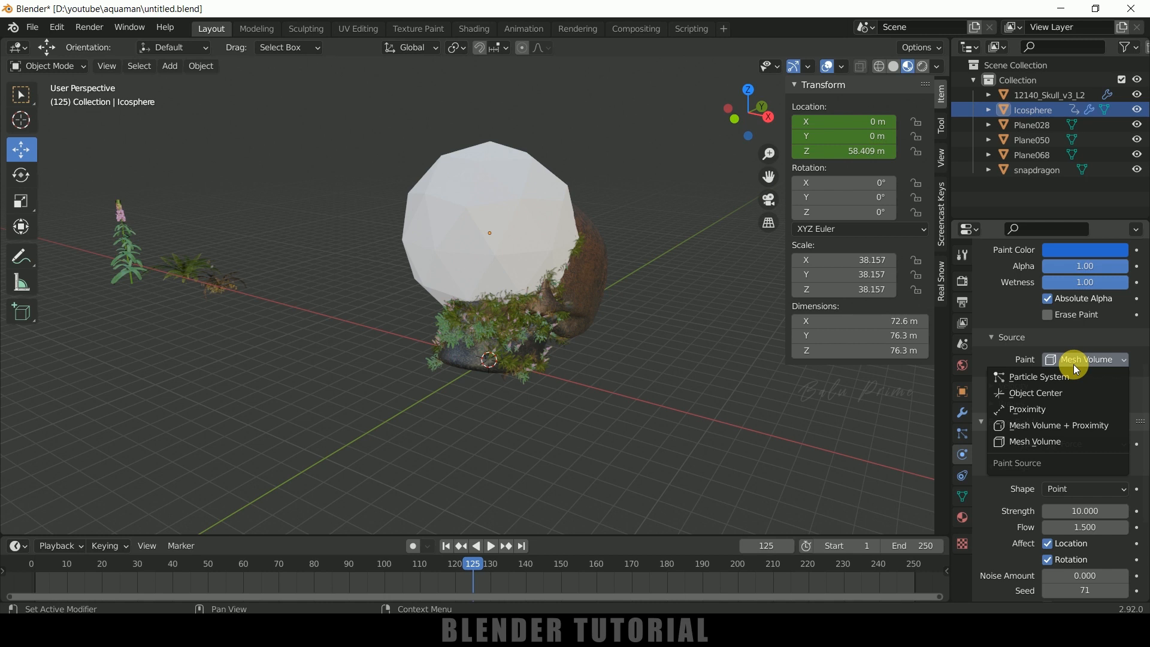
mouse_move(1067, 429)
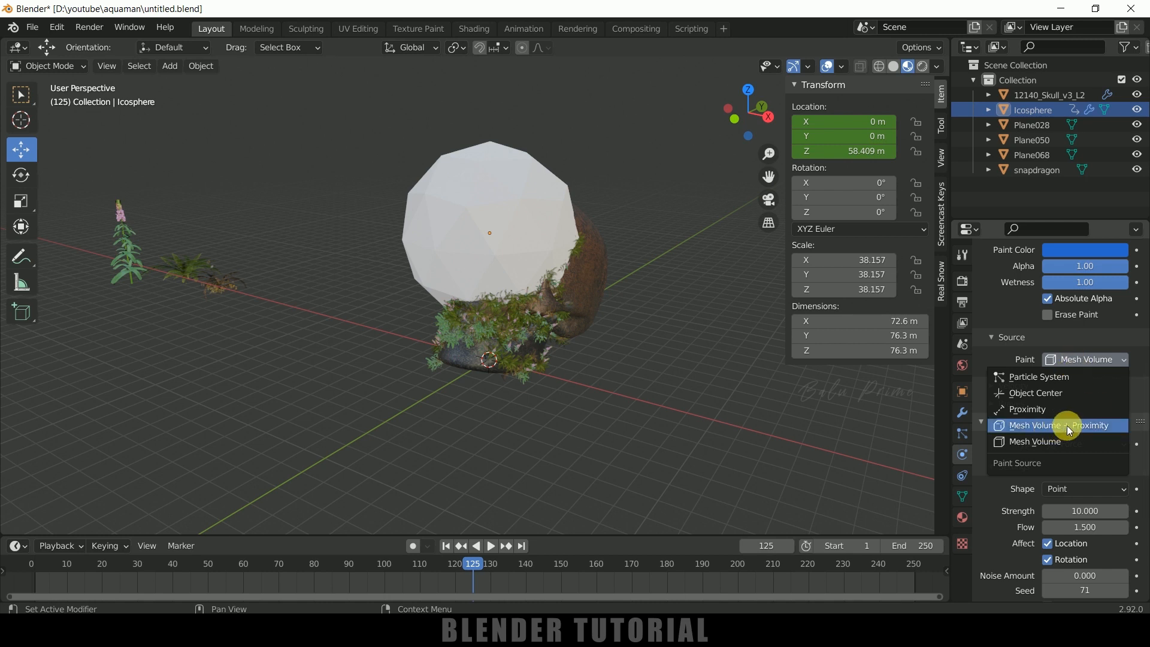
click(1058, 425)
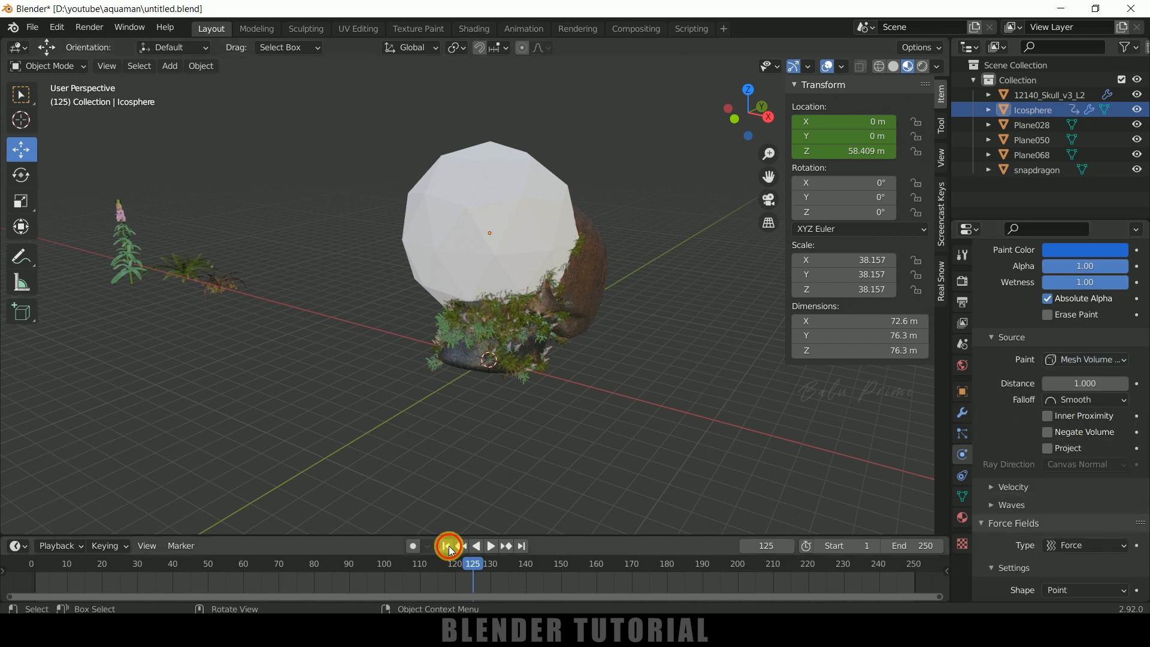
click(448, 546)
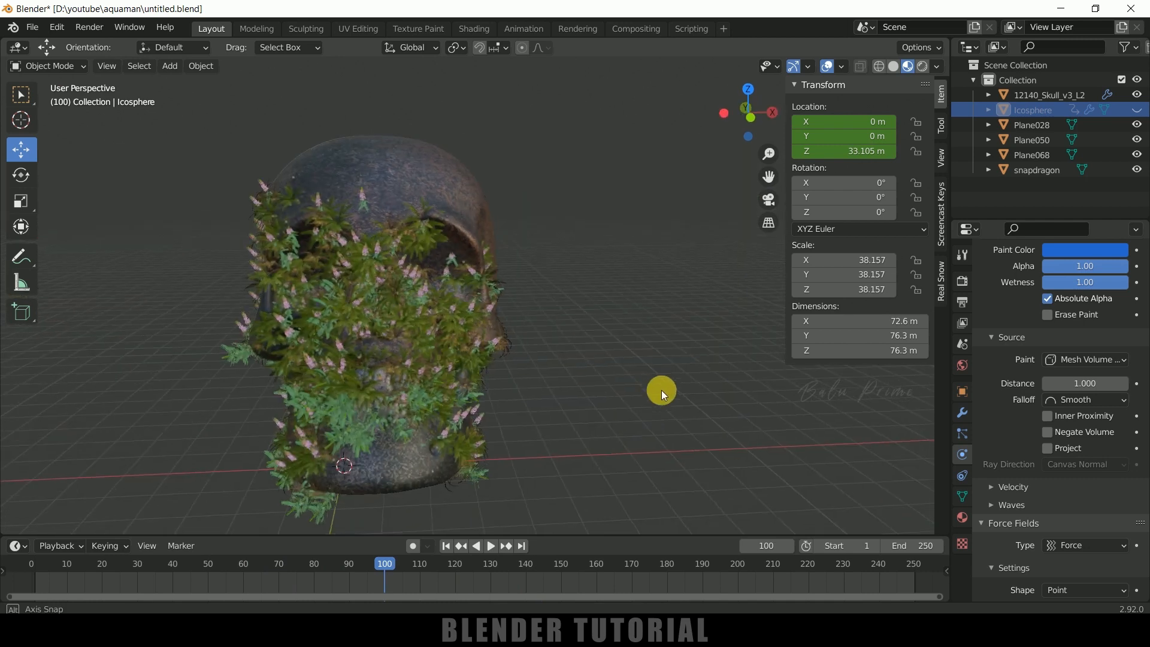
drag(660, 392, 487, 282)
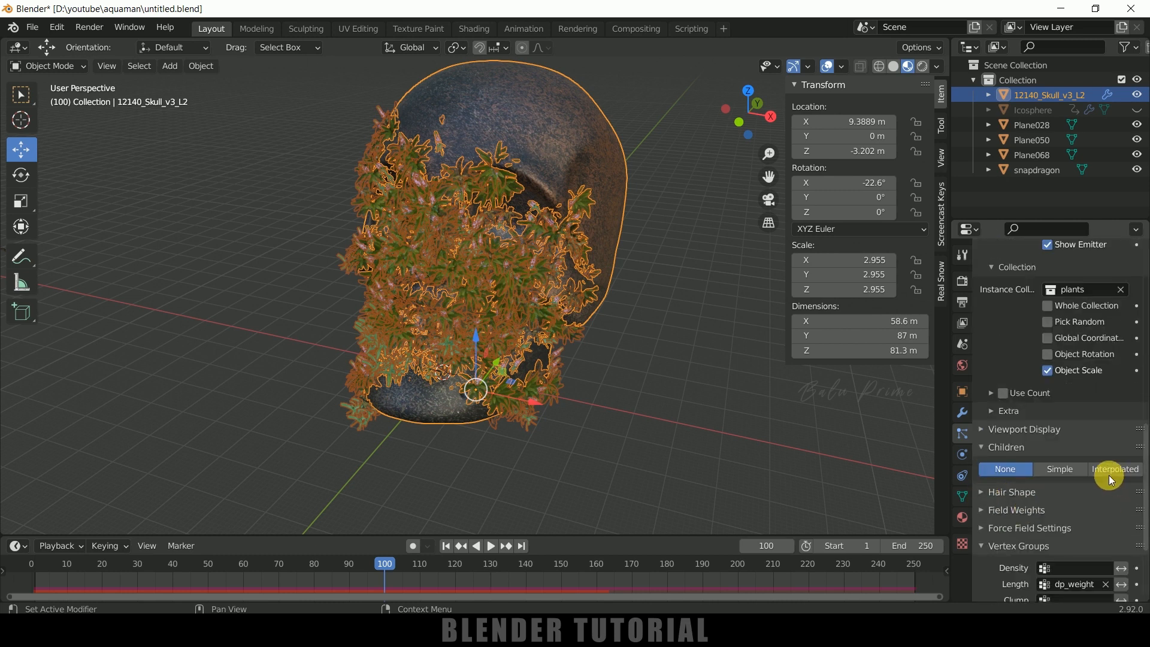
click(1115, 469)
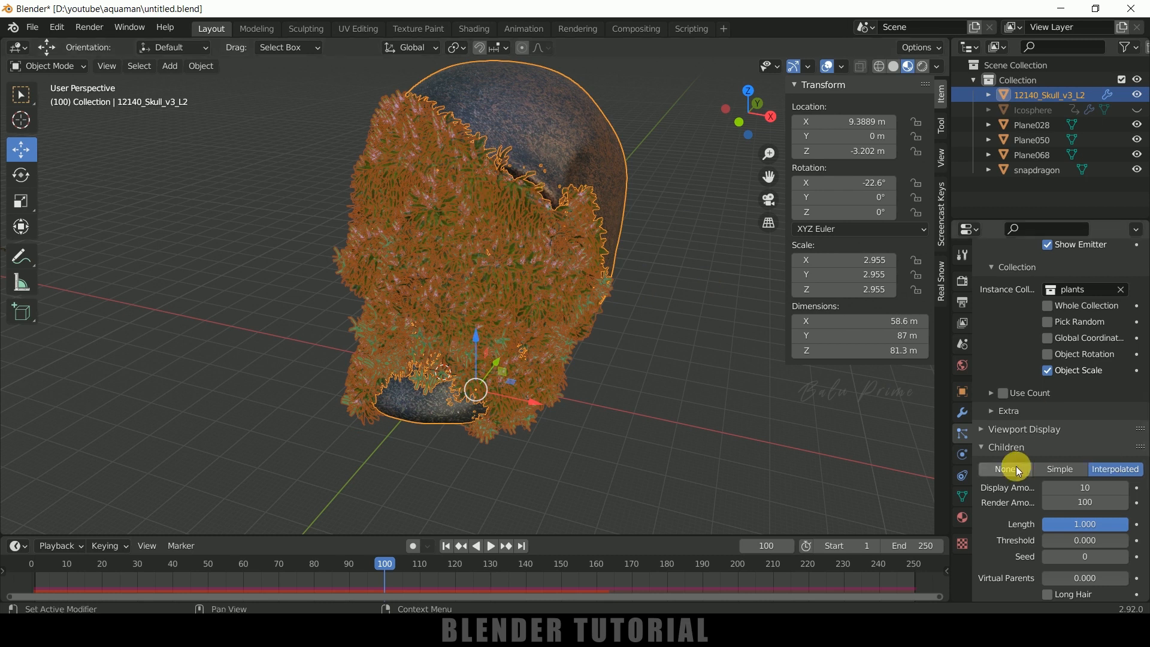
click(494, 546)
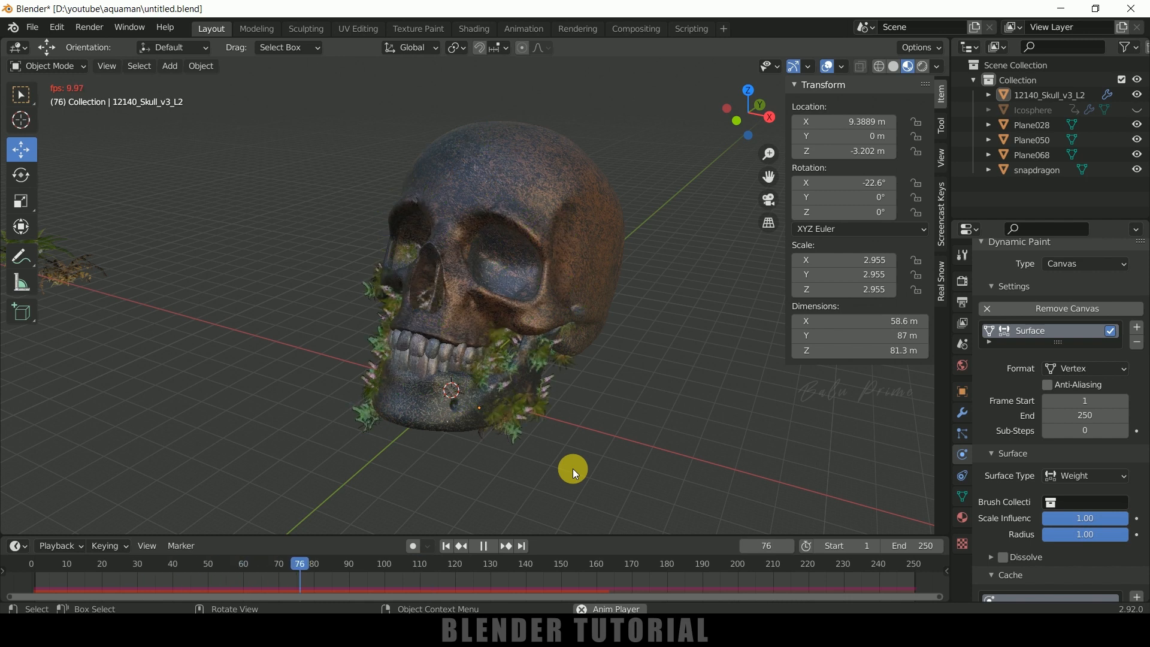
Start playback and watch plants spread over the skull's face up to frame 95
click(482, 545)
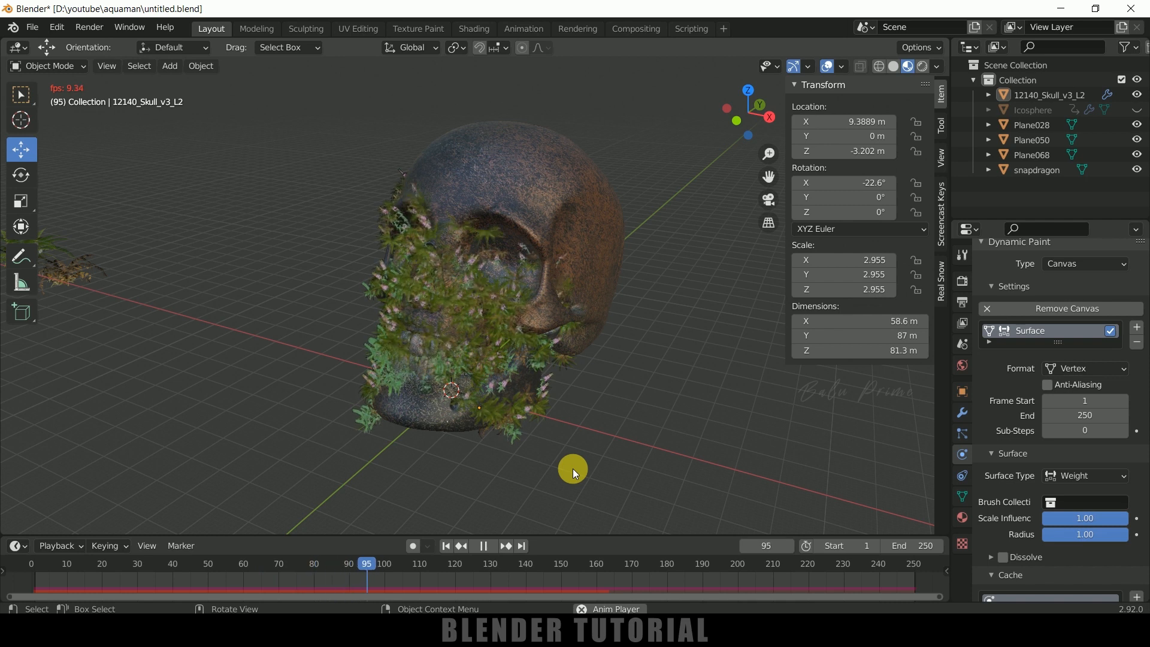